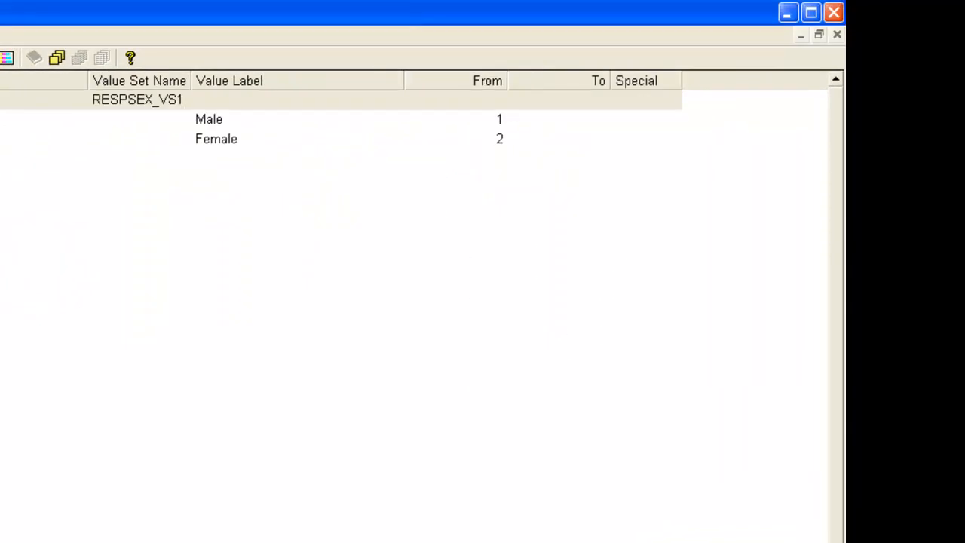
pyautogui.moveTo(721, 89)
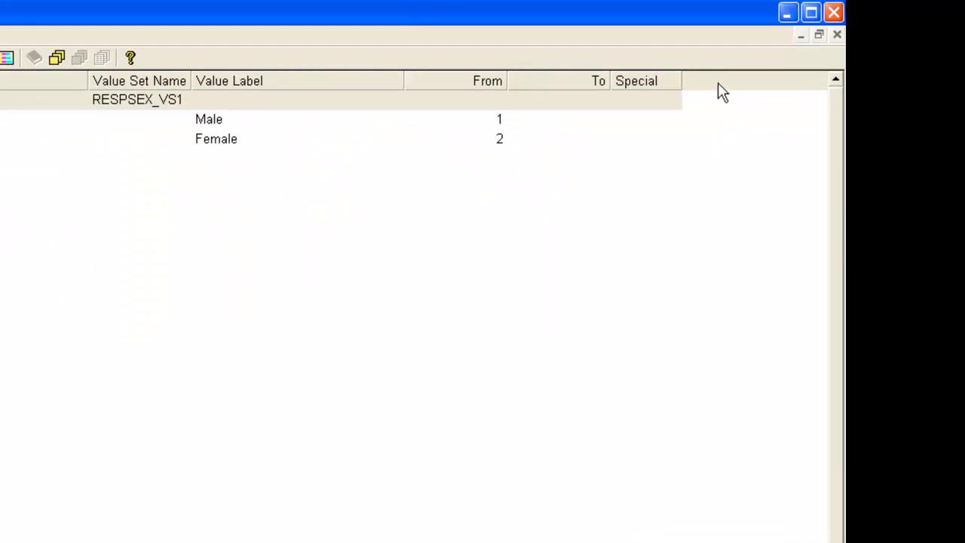
pyautogui.moveTo(727, 114)
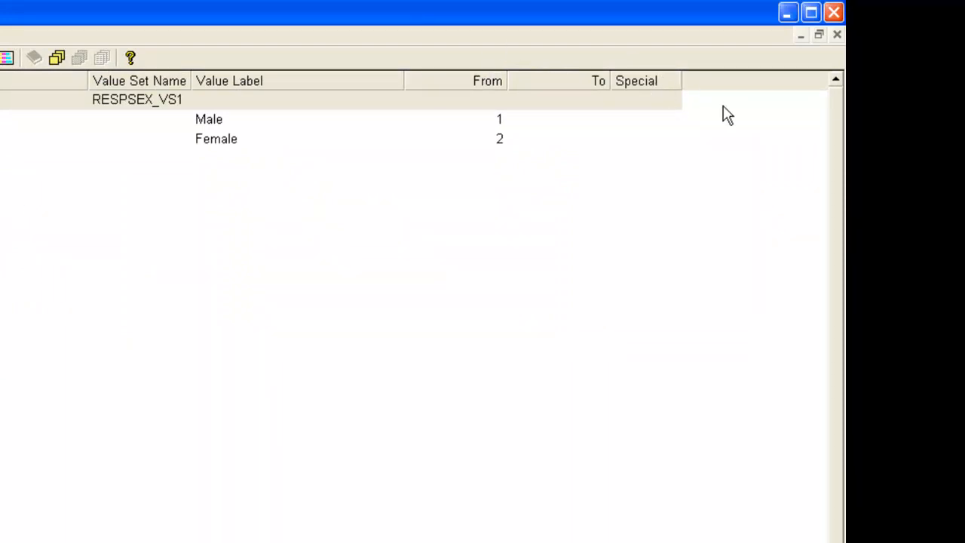
pyautogui.moveTo(660, 94)
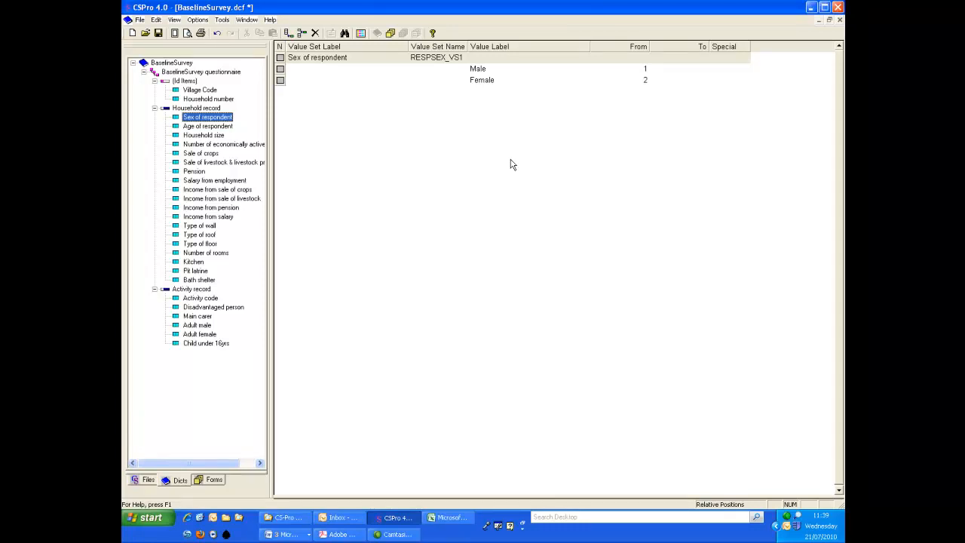
pyautogui.moveTo(471, 186)
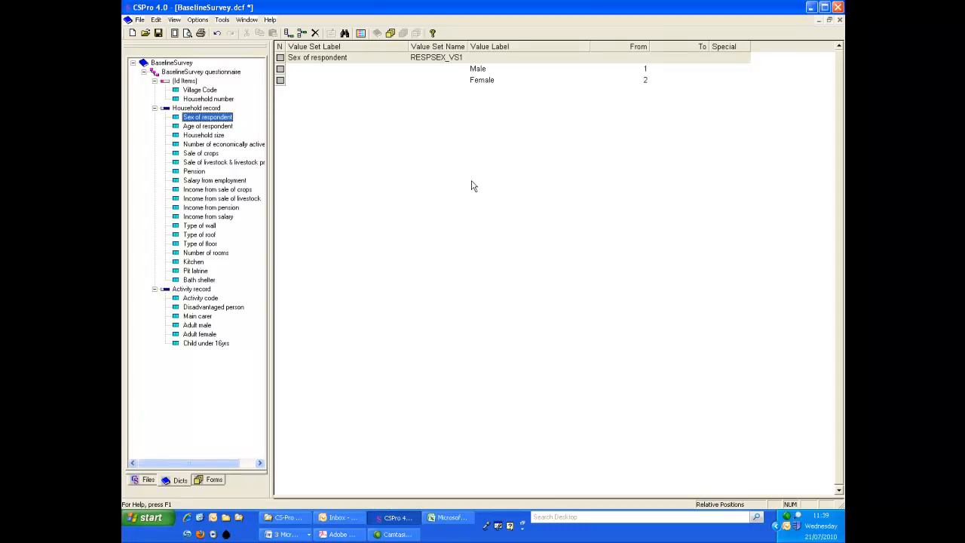
pyautogui.moveTo(428, 206)
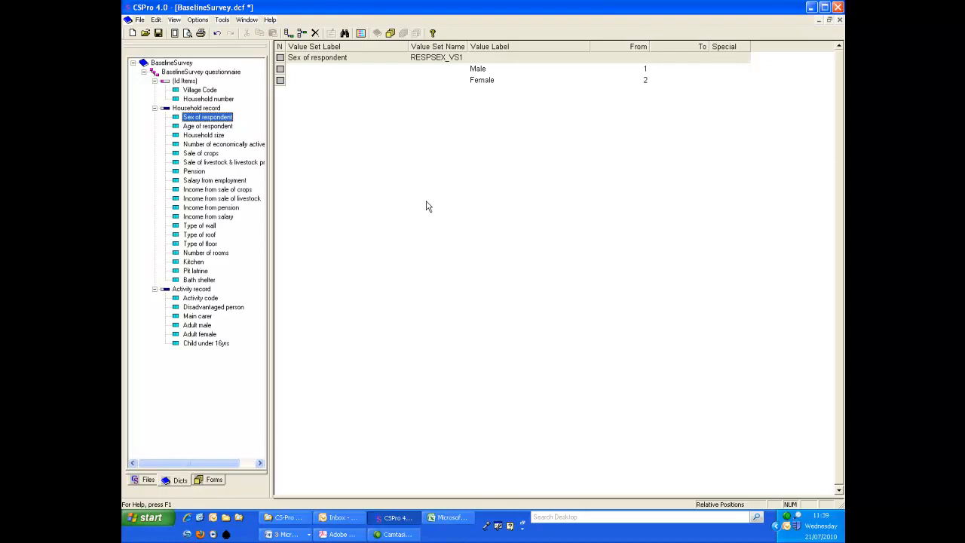
pyautogui.moveTo(435, 197)
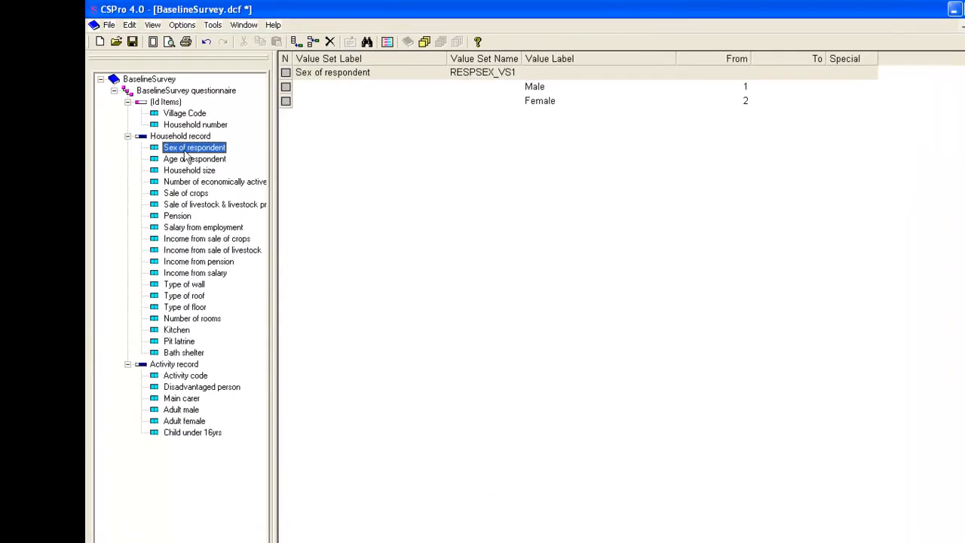
pyautogui.moveTo(767, 90)
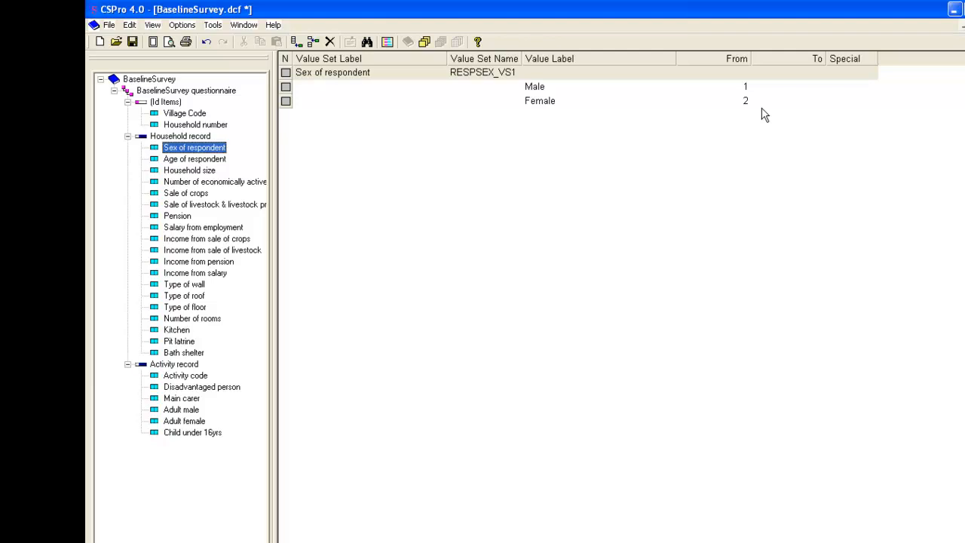
pyautogui.moveTo(441, 152)
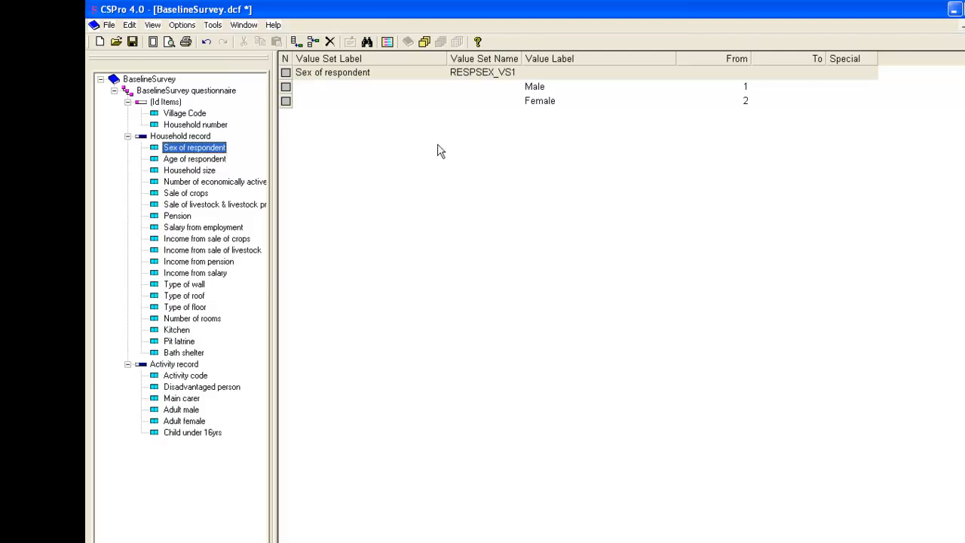
pyautogui.moveTo(558, 116)
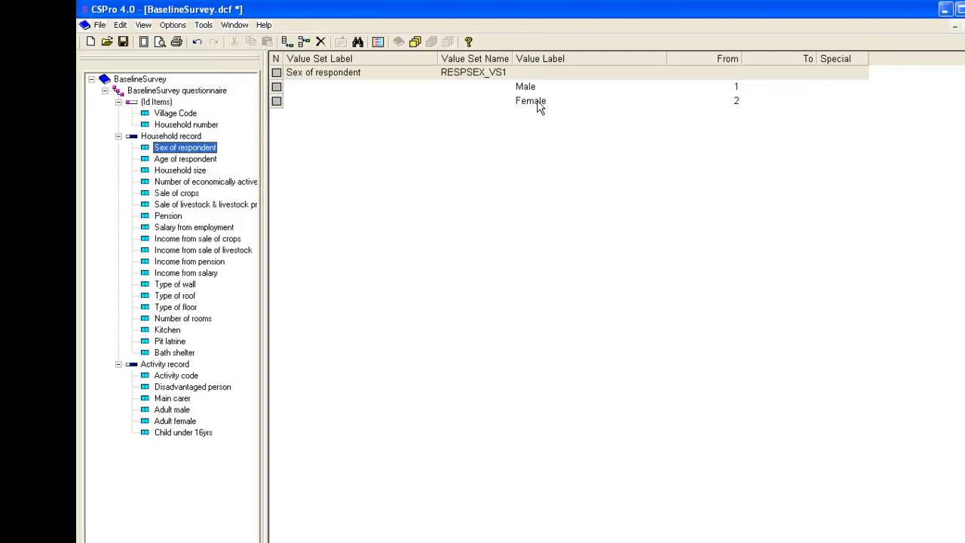
# - Add a 'Missing' value with code 9 to the Sex of respondent set, flagged special Missing
pyautogui.rightClick(530, 101)
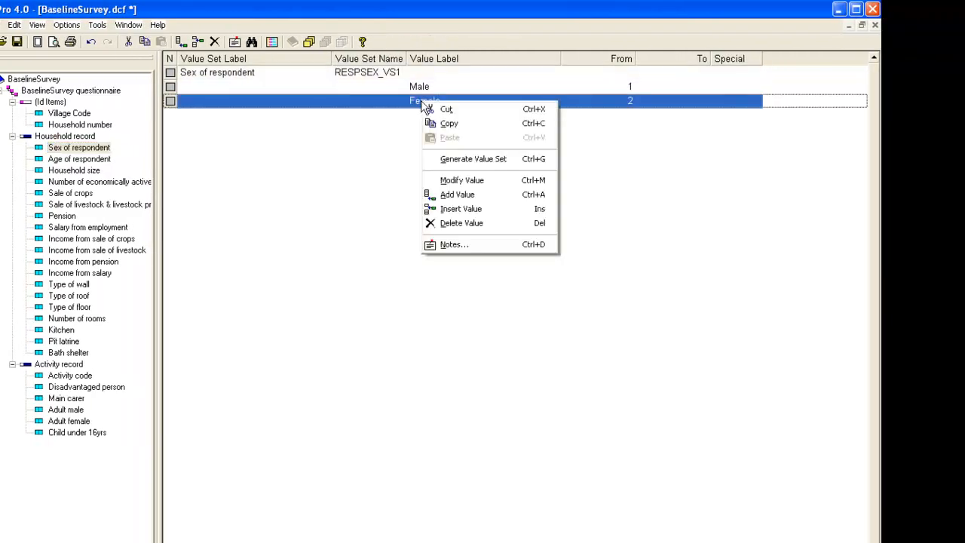
pyautogui.moveTo(461, 179)
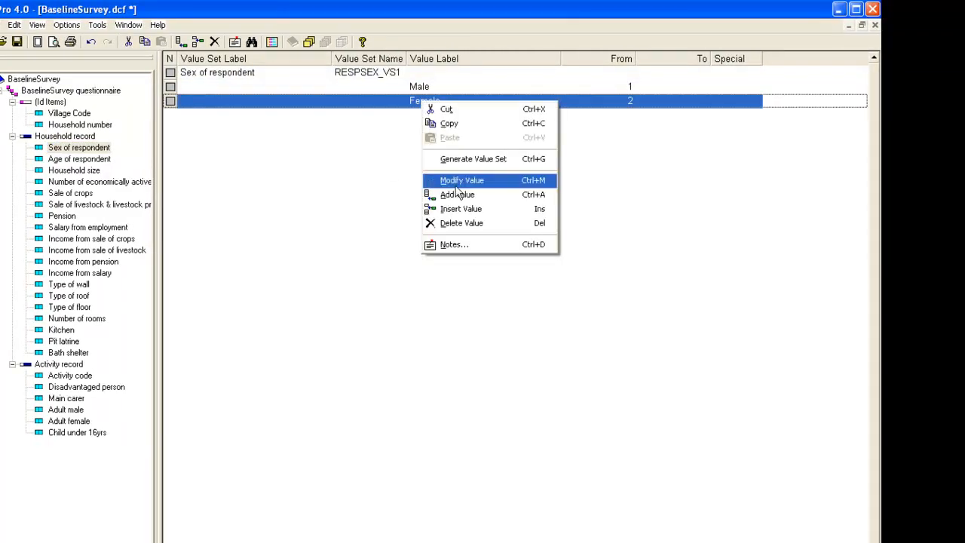
pyautogui.moveTo(456, 194)
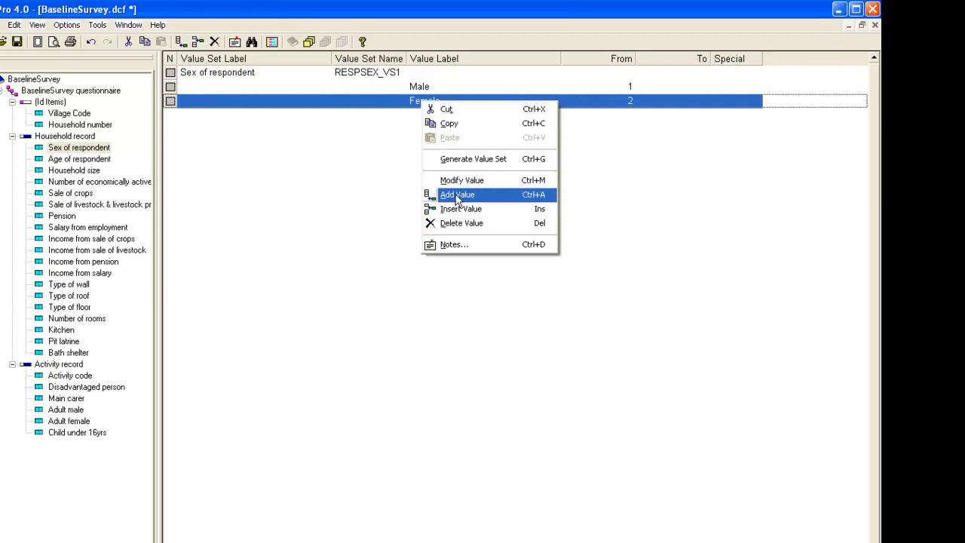
pyautogui.click(457, 194)
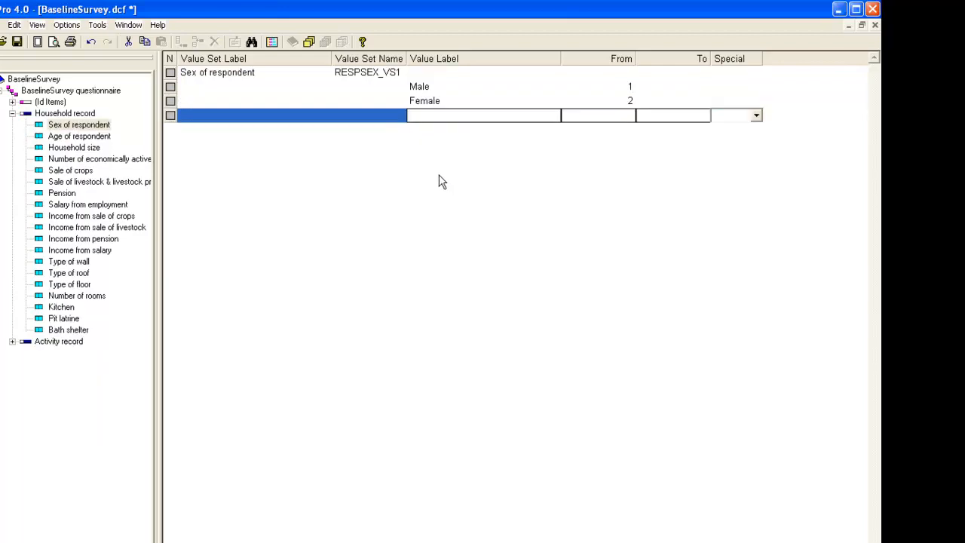
pyautogui.moveTo(490, 161)
pyautogui.write('Missing')
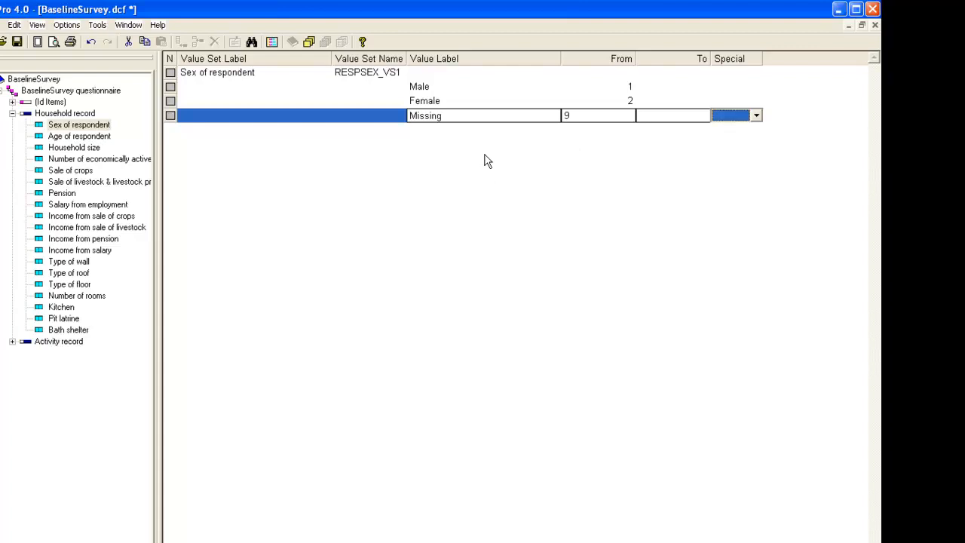
pyautogui.moveTo(788, 130)
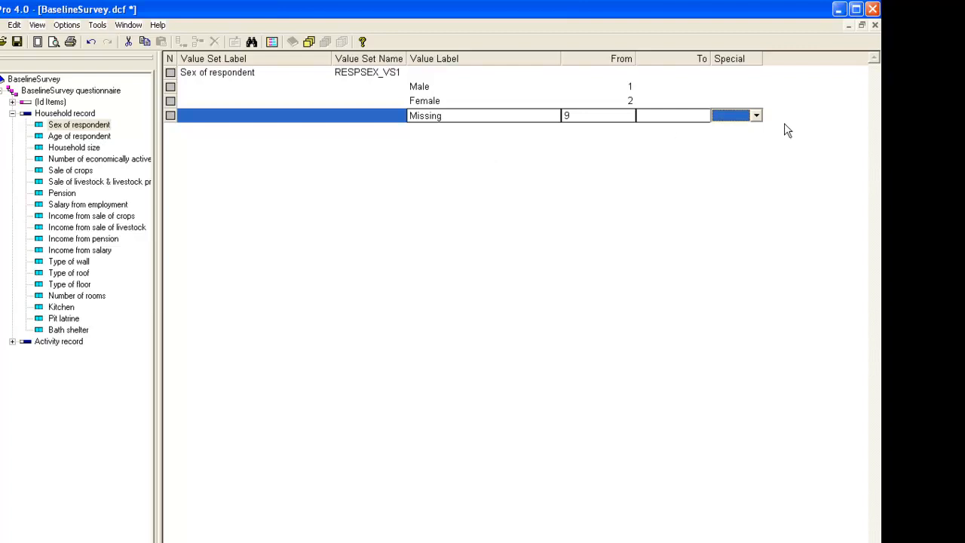
pyautogui.click(756, 116)
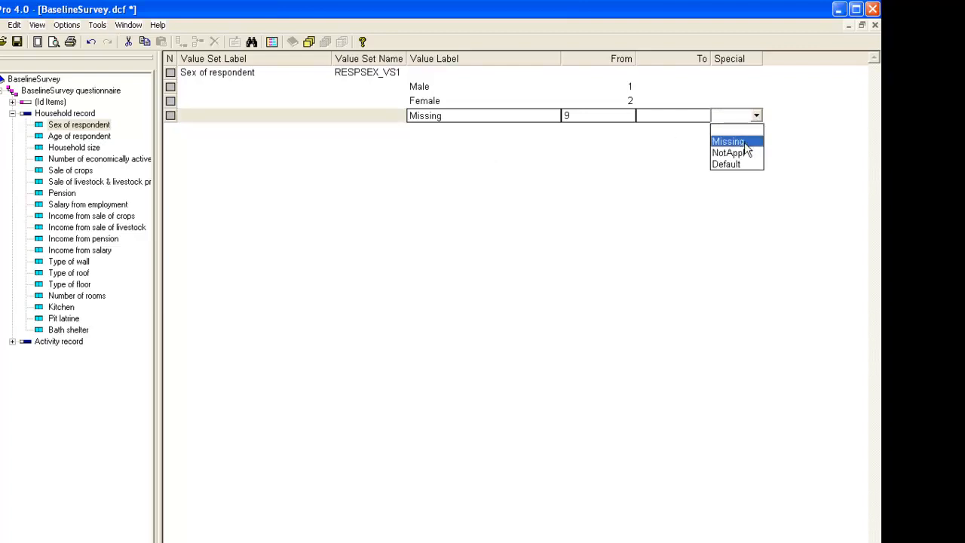
pyautogui.click(727, 141)
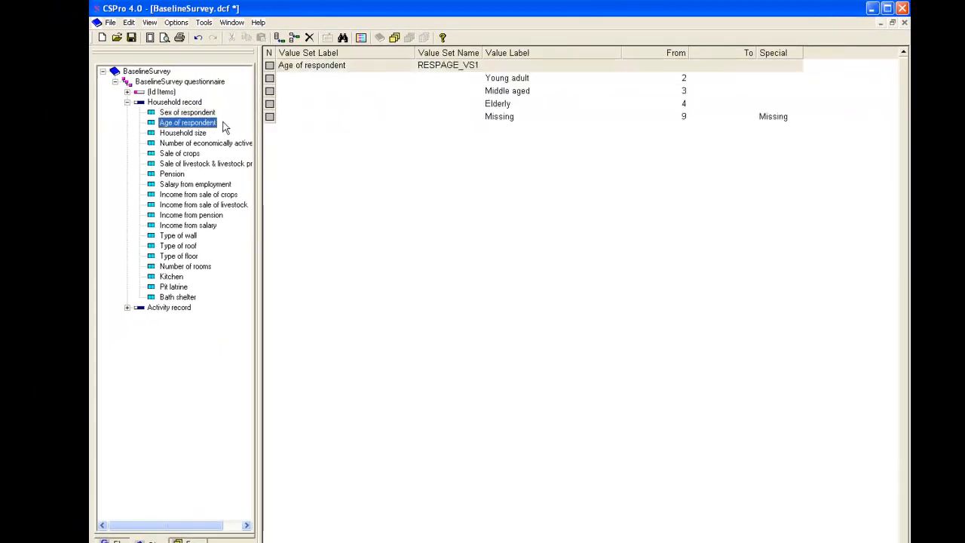
pyautogui.moveTo(160, 184)
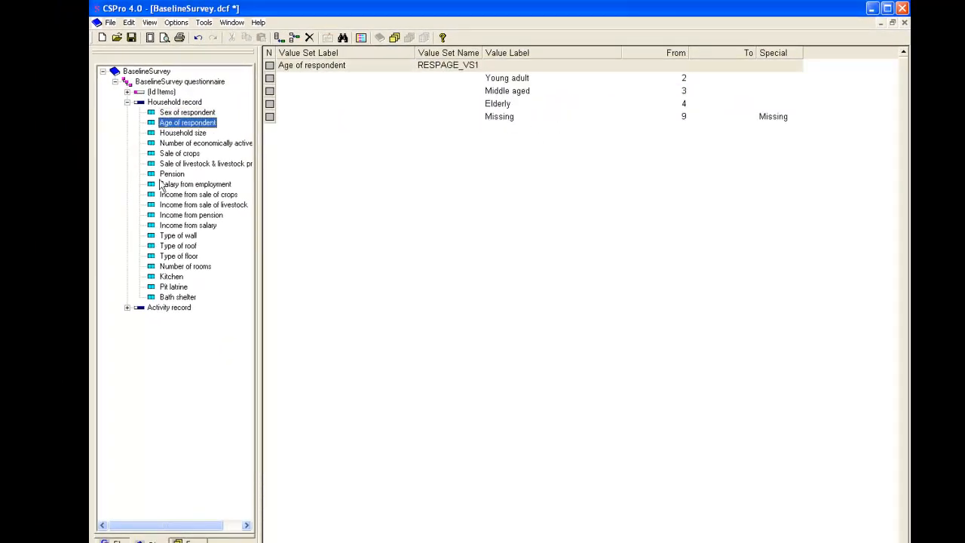
# - Step through the wall, roof, floor, kitchen and pit latrine value sets to Bath shelter
pyautogui.click(177, 235)
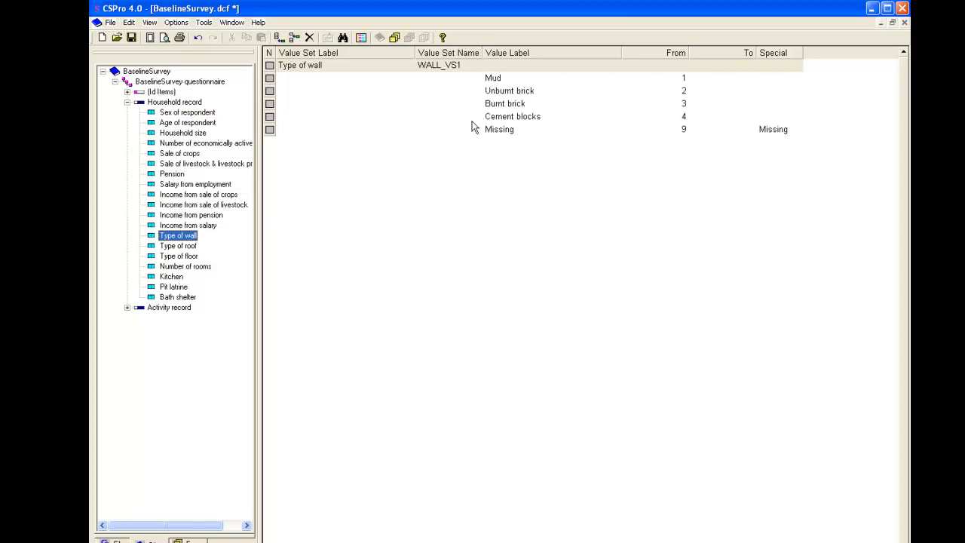
pyautogui.click(178, 246)
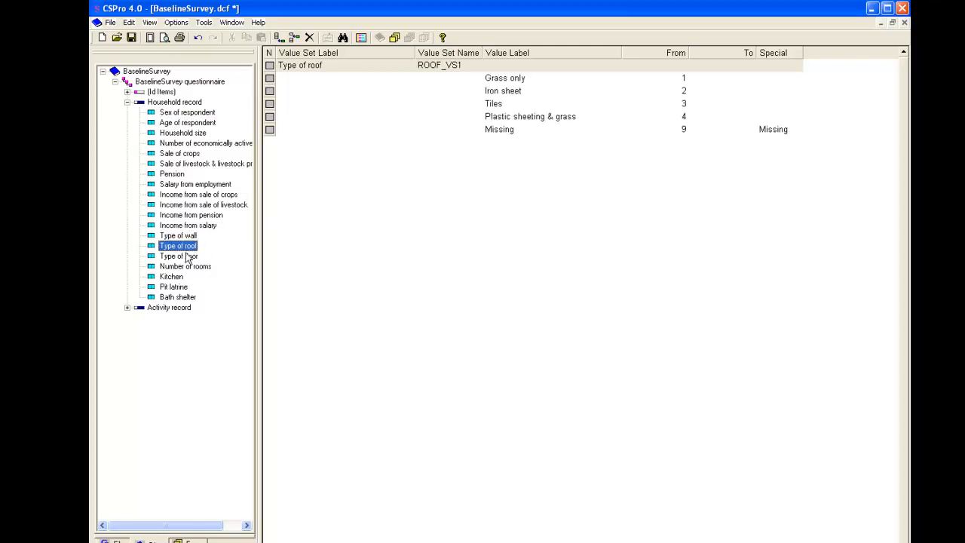
pyautogui.click(179, 256)
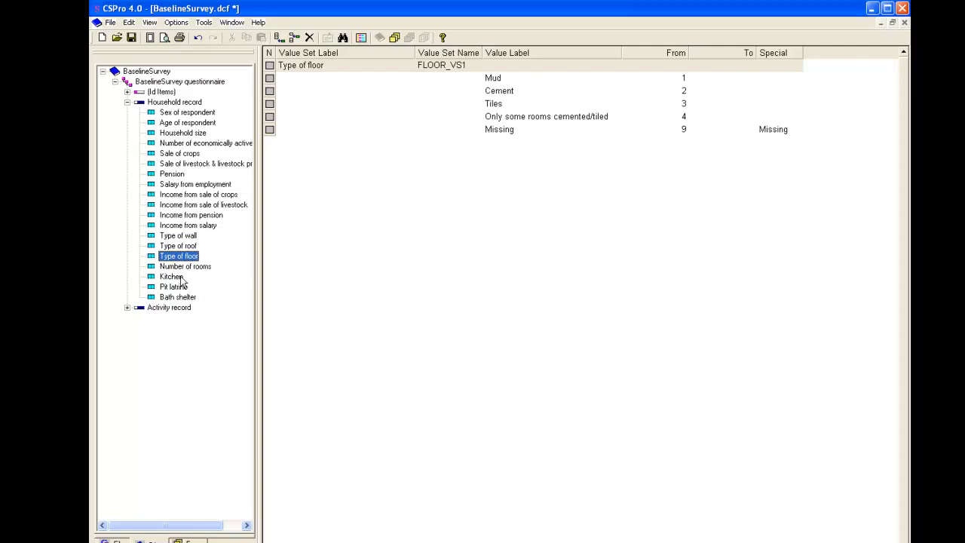
pyautogui.click(171, 276)
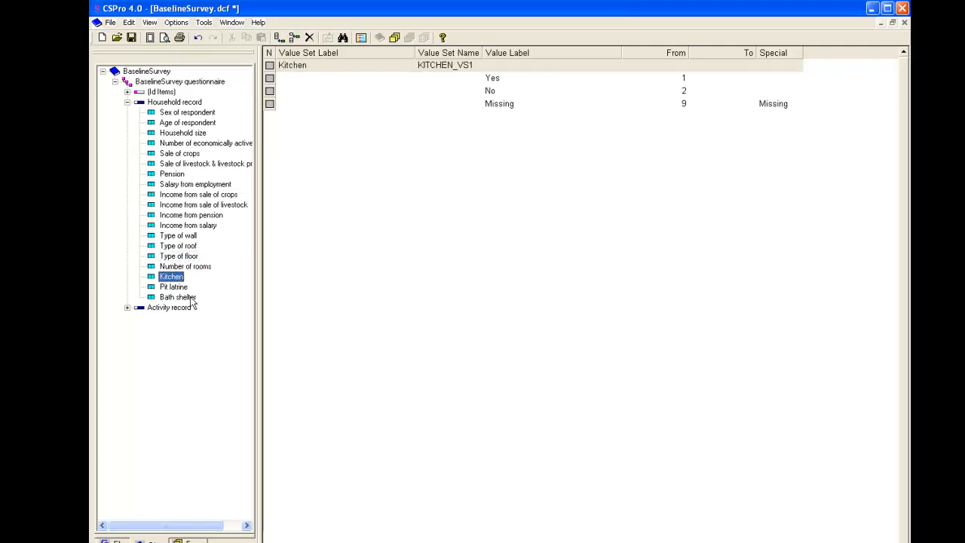
pyautogui.click(174, 286)
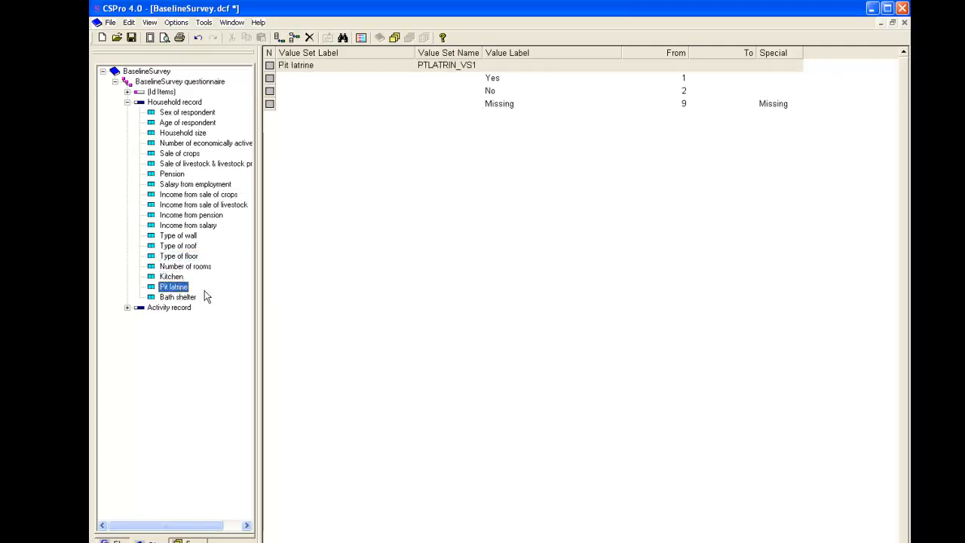
pyautogui.click(178, 296)
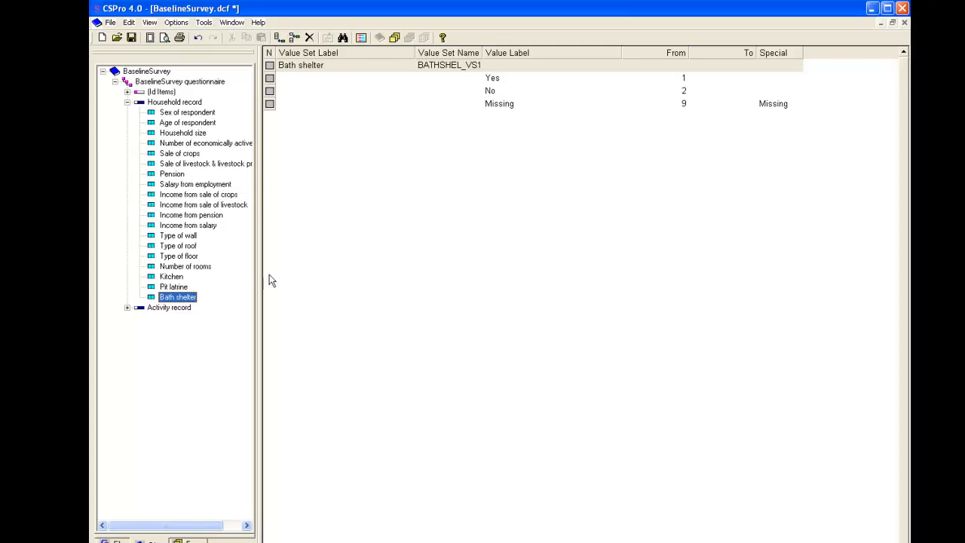
# - Display the Activity code value set ACTCODE_VS1, listing Farming 1 through TBA 26
pyautogui.click(178, 317)
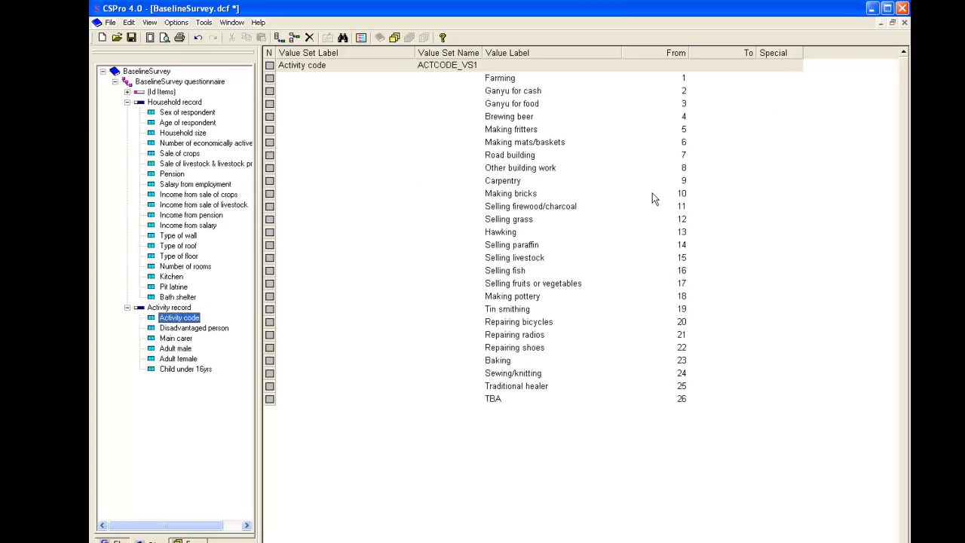
pyautogui.moveTo(682, 181)
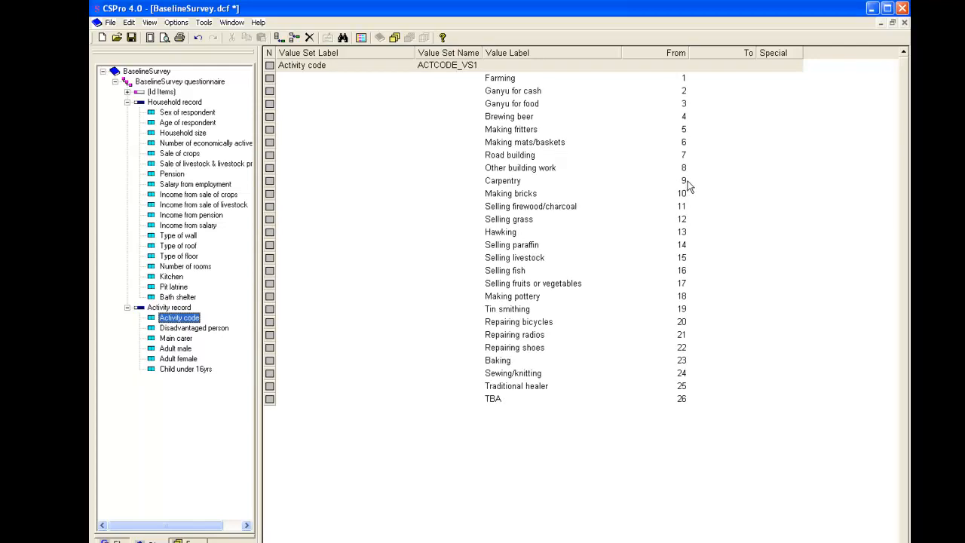
pyautogui.click(502, 180)
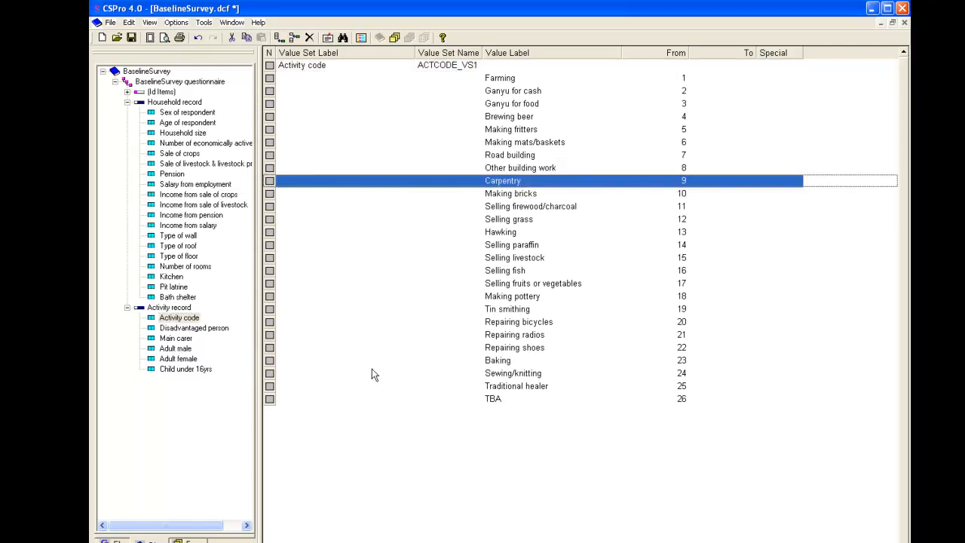
pyautogui.click(178, 317)
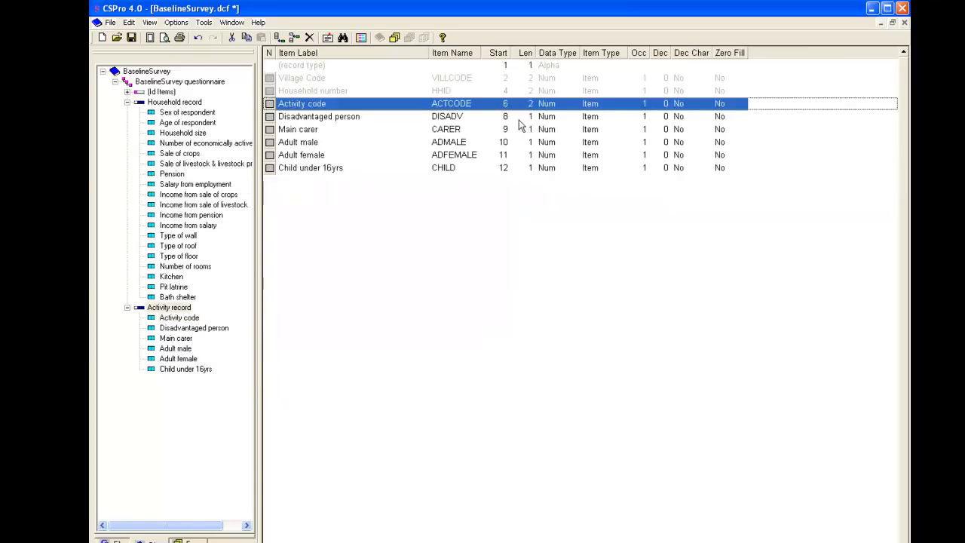
pyautogui.click(179, 317)
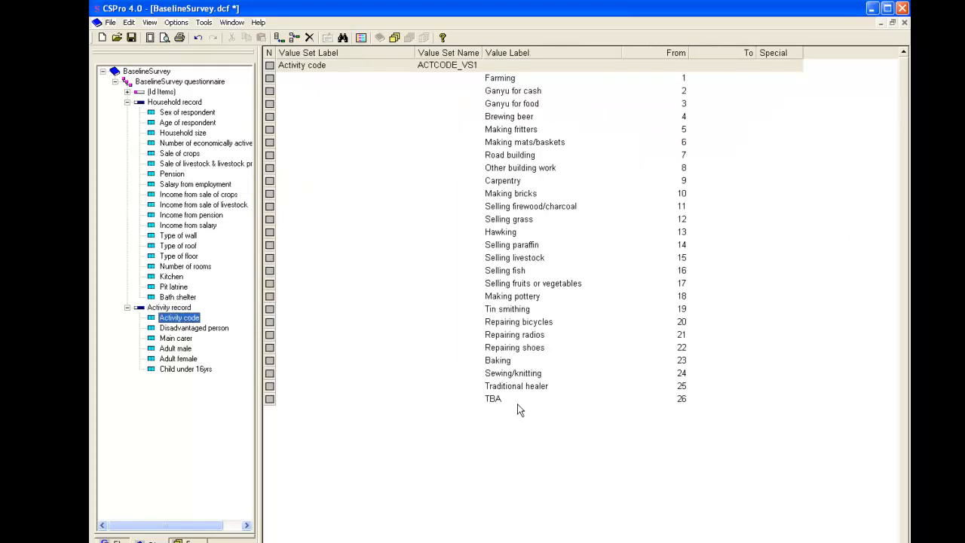
pyautogui.moveTo(496, 402)
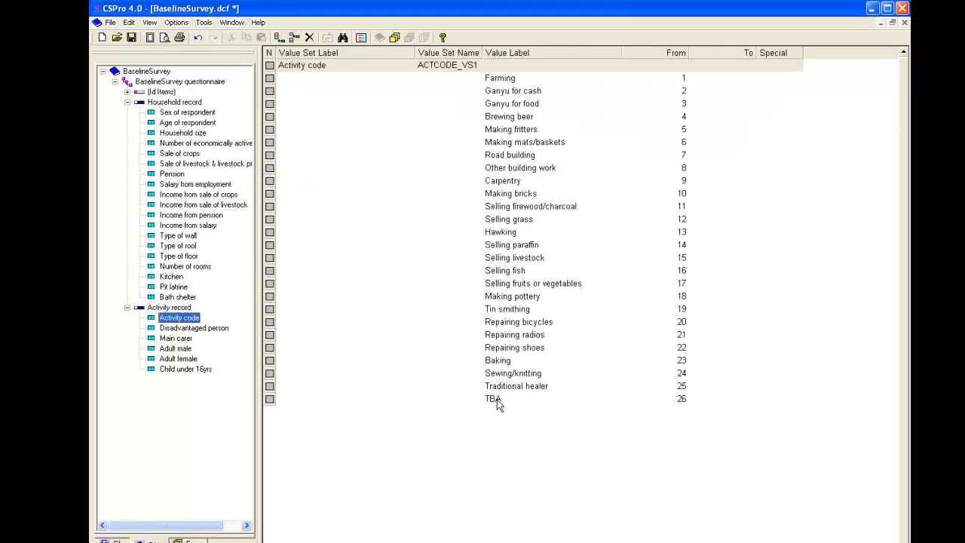
# - Add 'Missing' code 99 after TBA in Activity code, flagged special Missing
pyautogui.rightClick(493, 398)
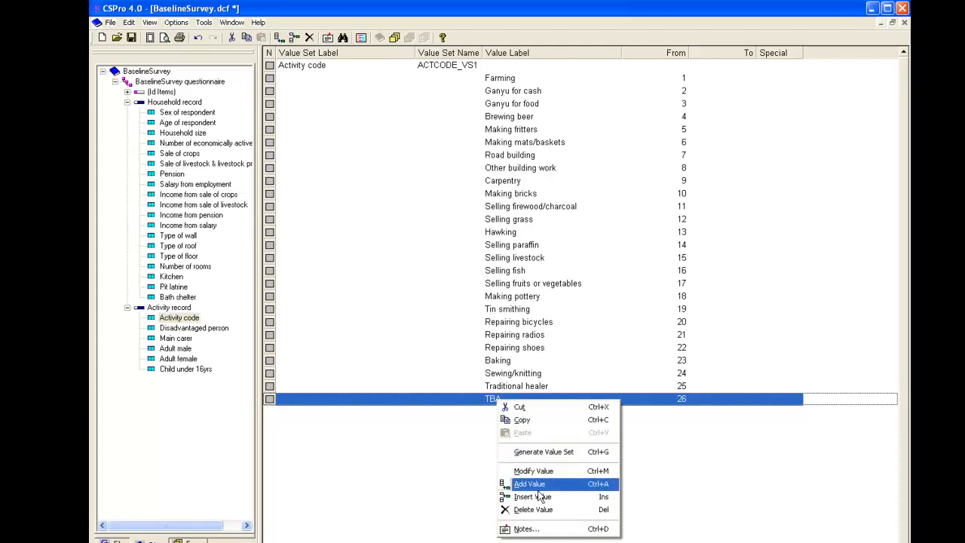
pyautogui.click(529, 483)
pyautogui.write('Missing')
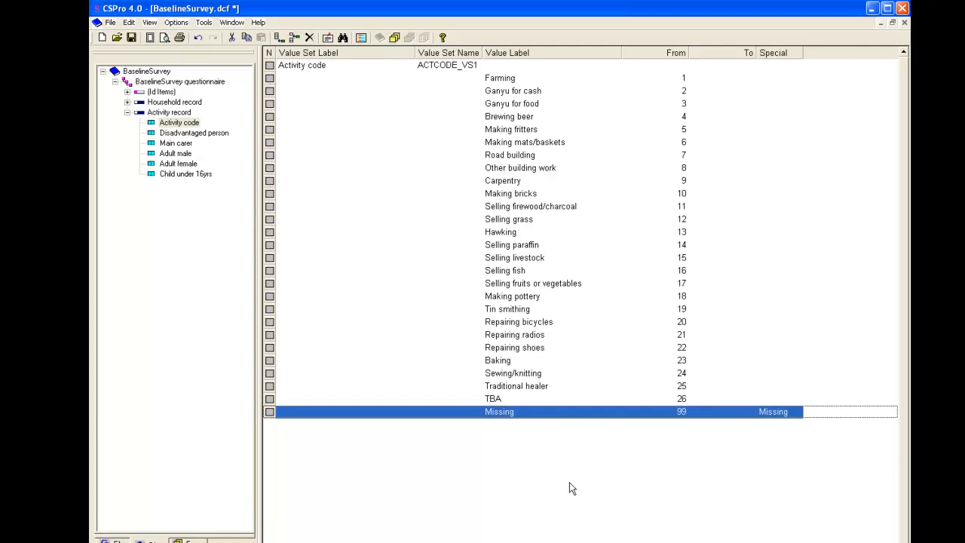
pyautogui.click(193, 128)
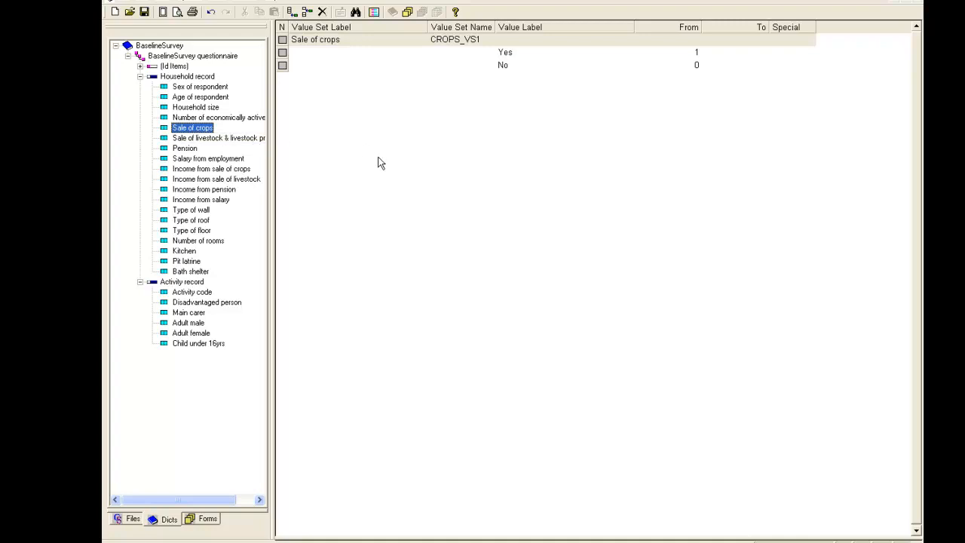
pyautogui.moveTo(519, 63)
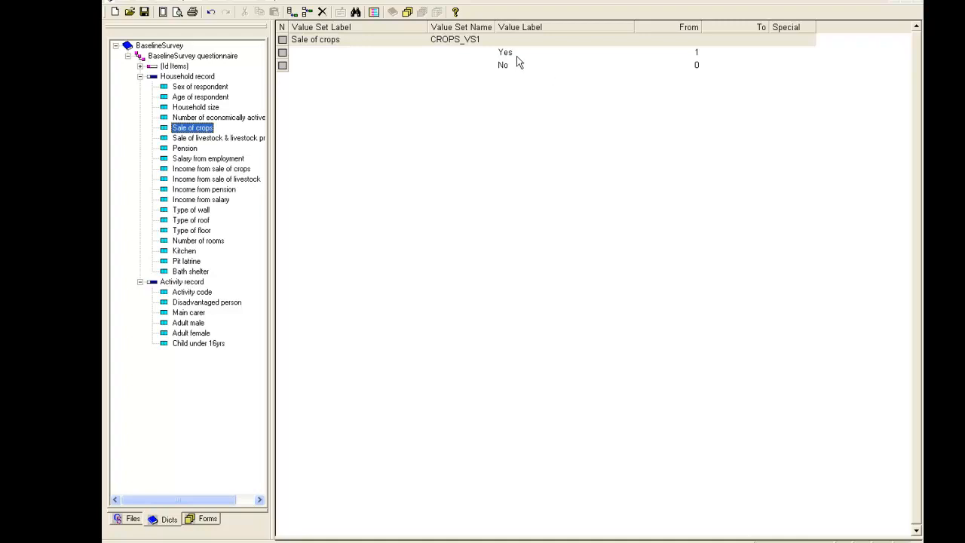
pyautogui.moveTo(701, 75)
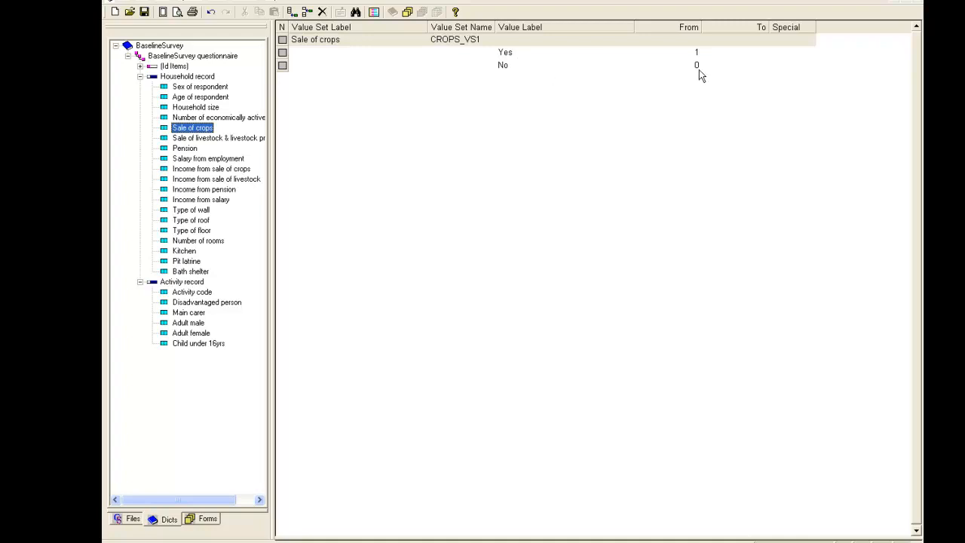
pyautogui.moveTo(689, 55)
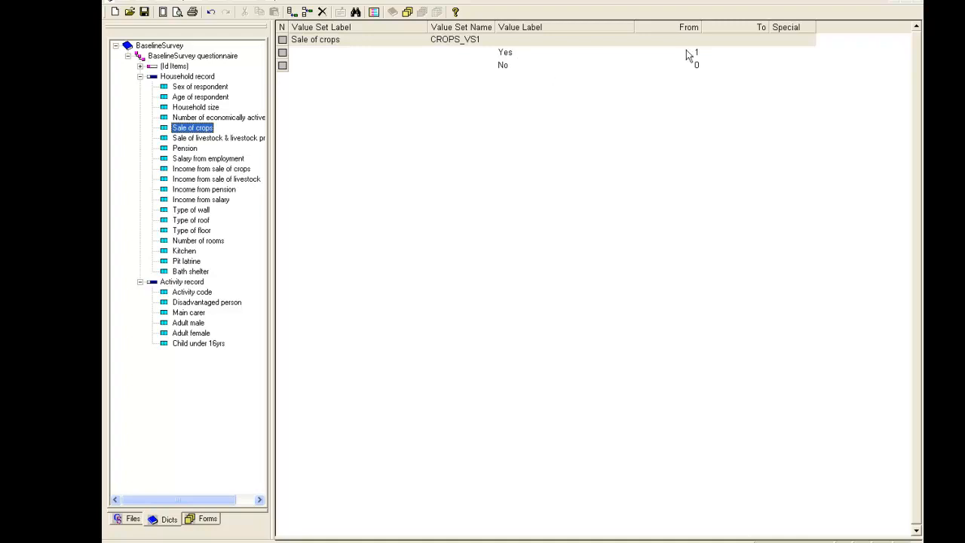
pyautogui.moveTo(629, 99)
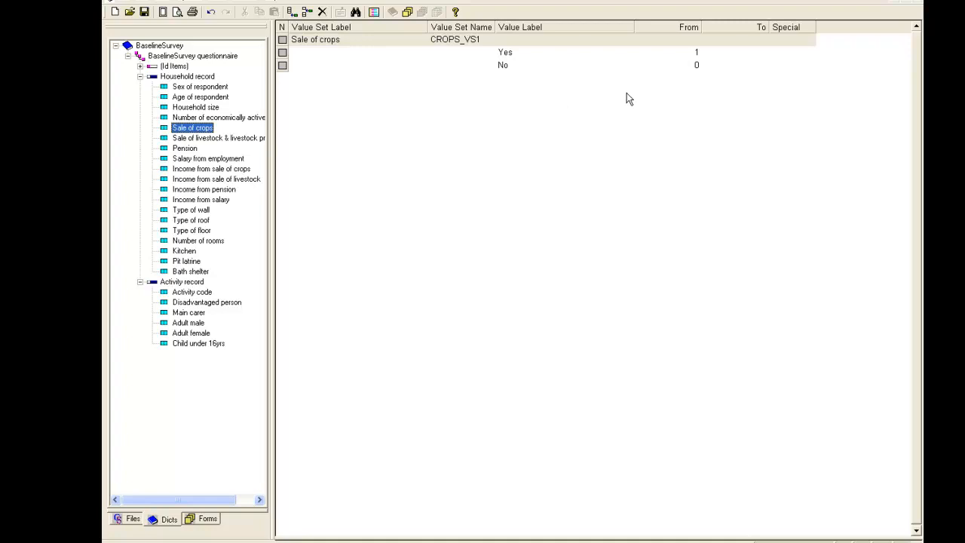
pyautogui.moveTo(527, 79)
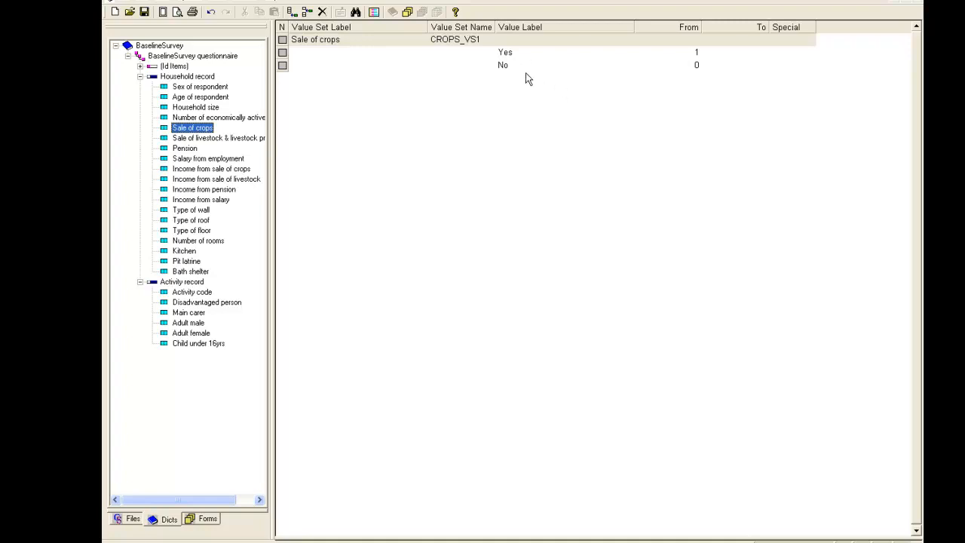
pyautogui.moveTo(312, 162)
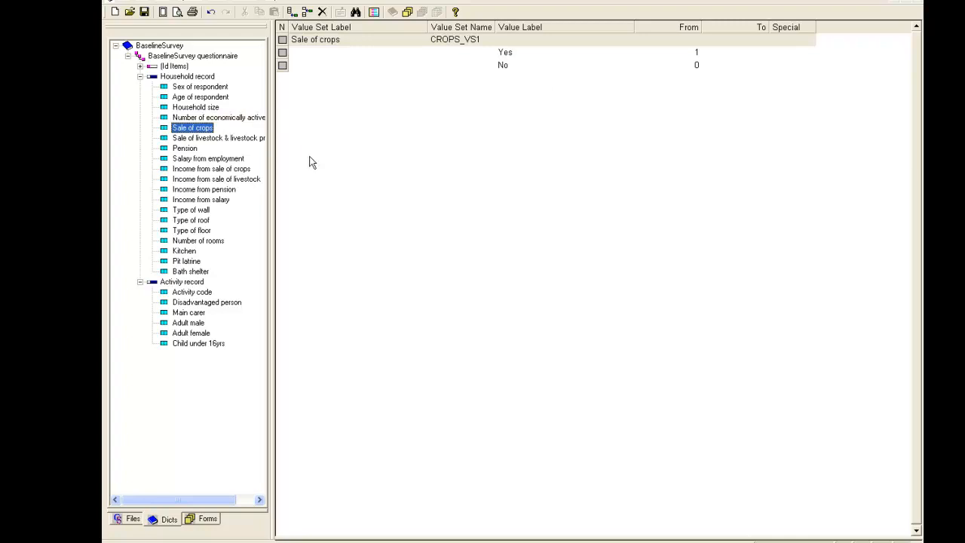
pyautogui.moveTo(423, 204)
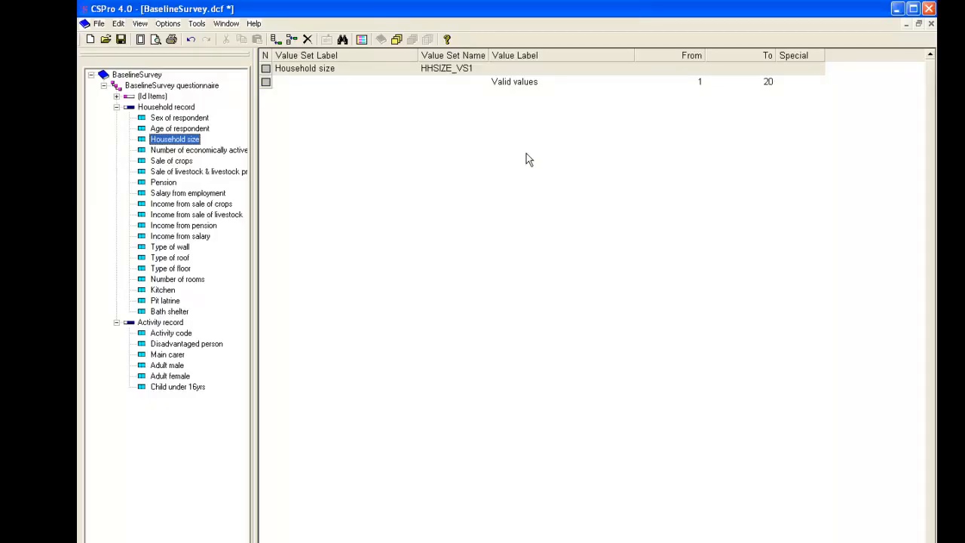
pyautogui.moveTo(486, 132)
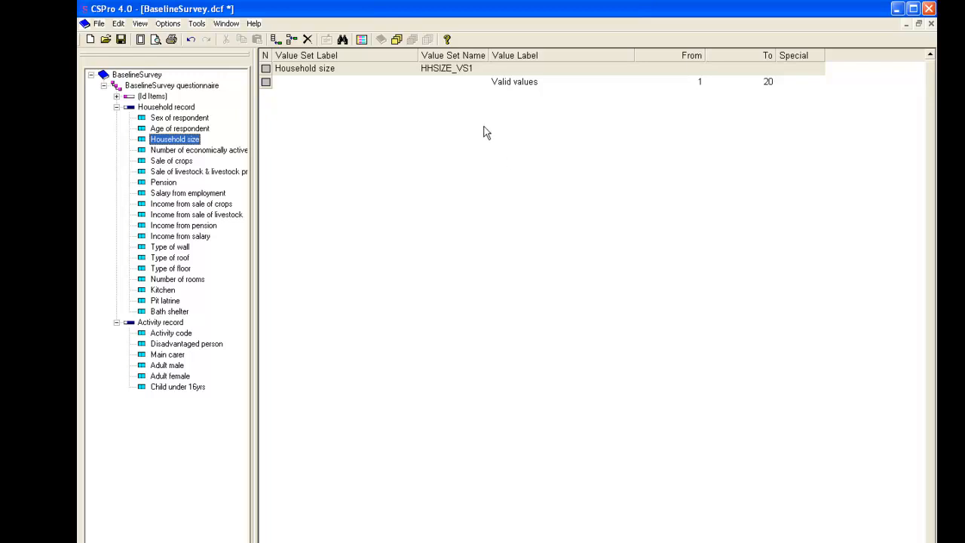
pyautogui.moveTo(476, 136)
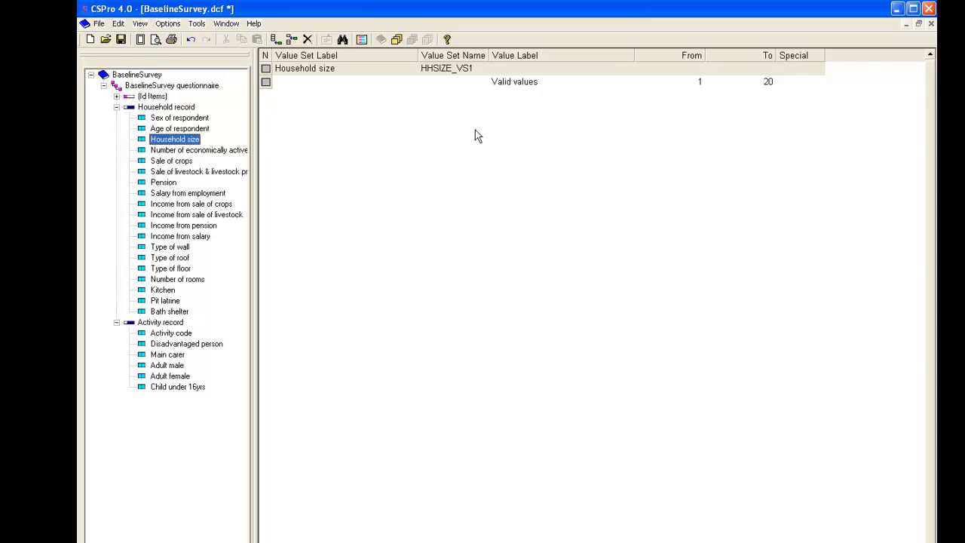
pyautogui.moveTo(705, 112)
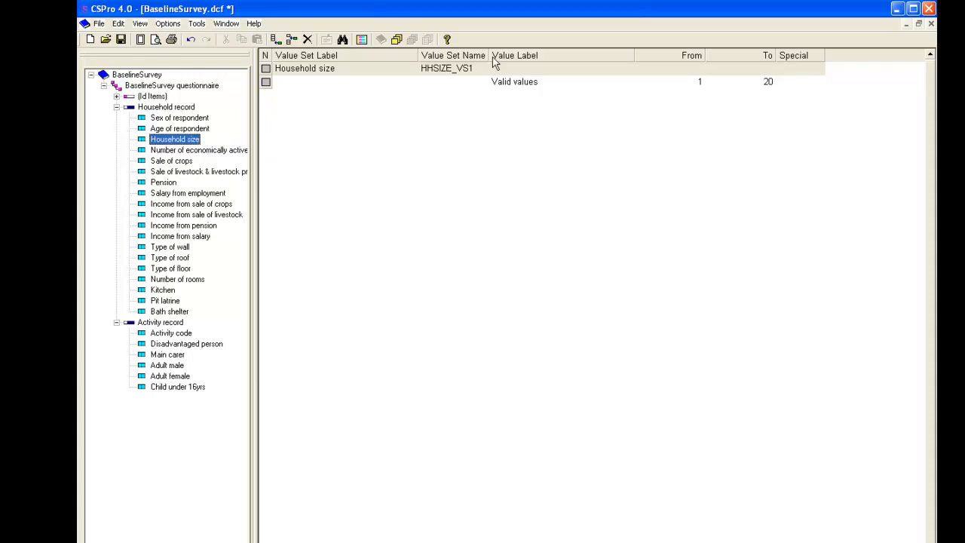
# - Add a Household size value labelled 'Missing' with code -9
pyautogui.rightClick(514, 82)
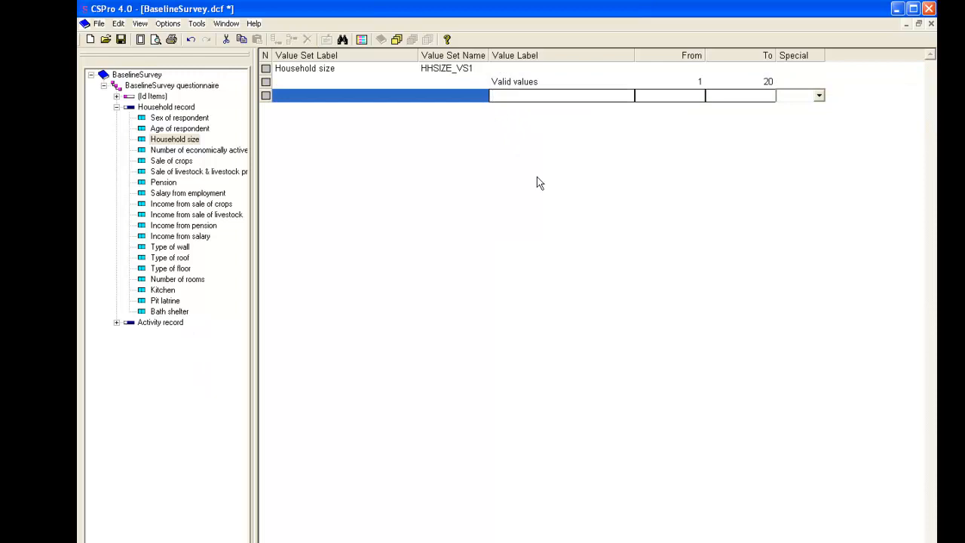
pyautogui.write('Missing')
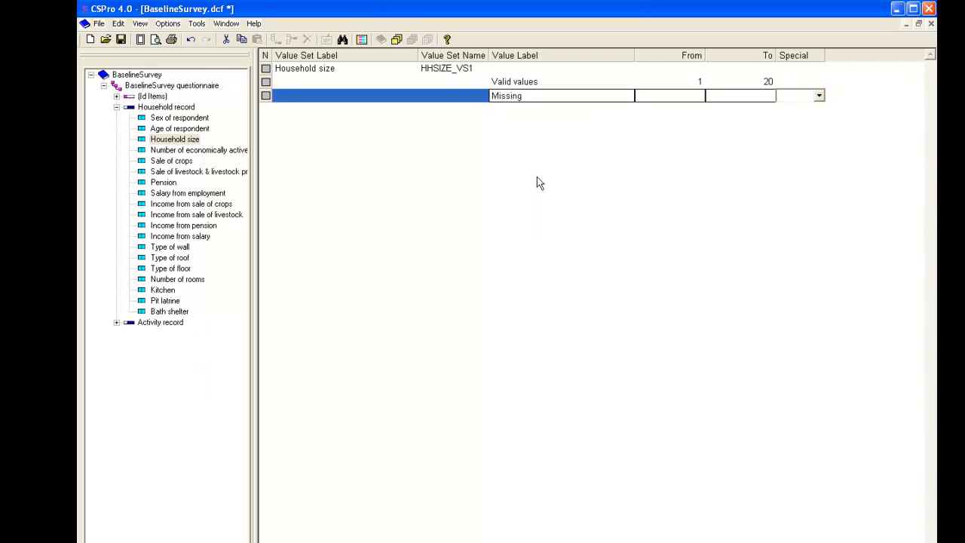
pyautogui.write('-9')
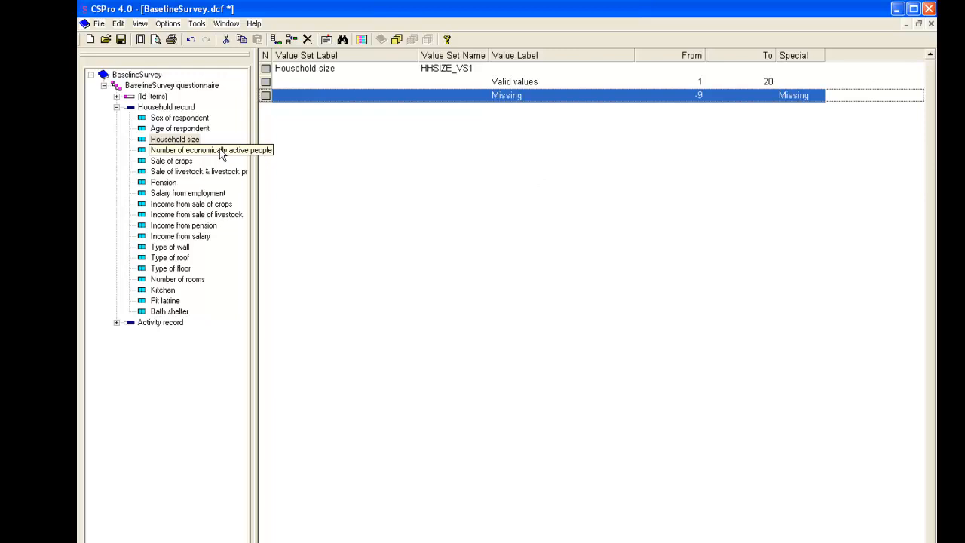
# - View economically active people, then open Income from sale of crops (0.00–9999.99)
pyautogui.click(211, 150)
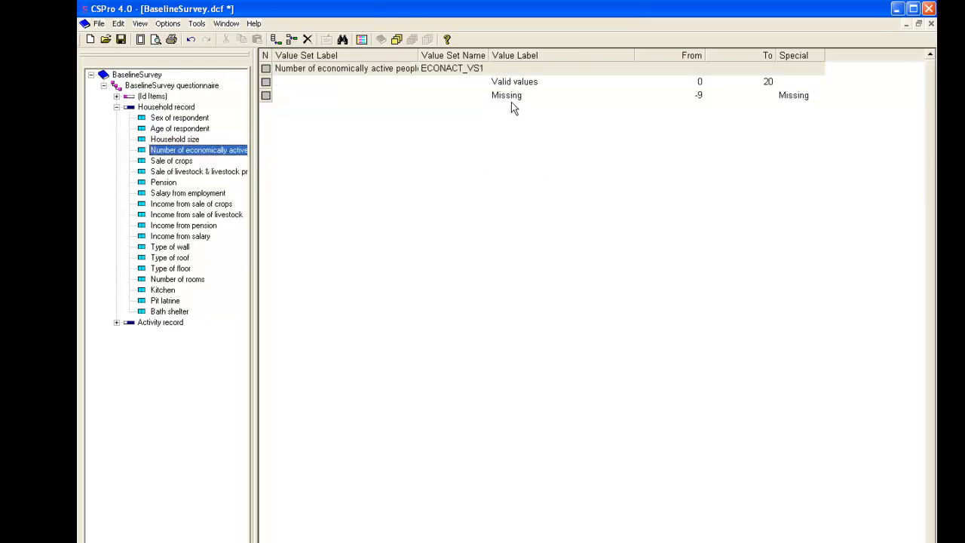
pyautogui.click(506, 95)
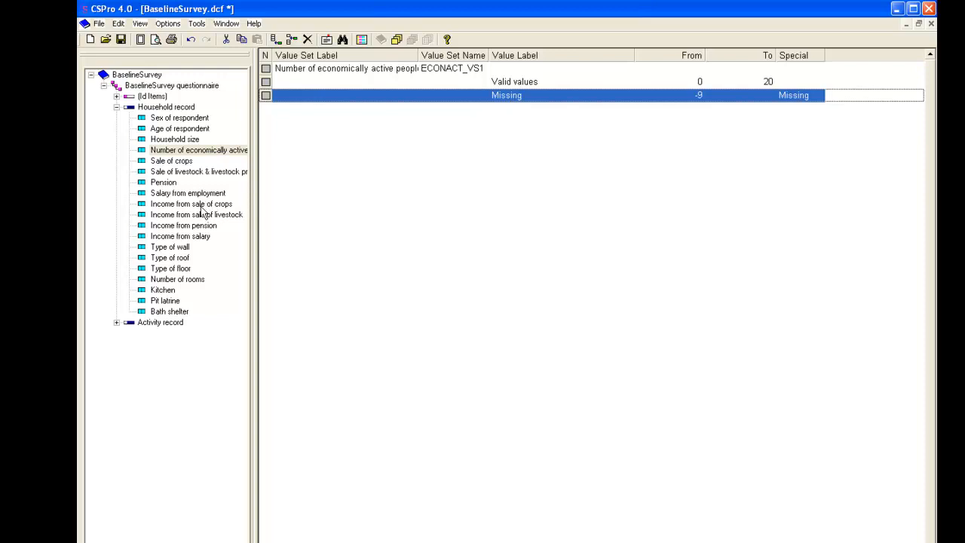
pyautogui.click(191, 203)
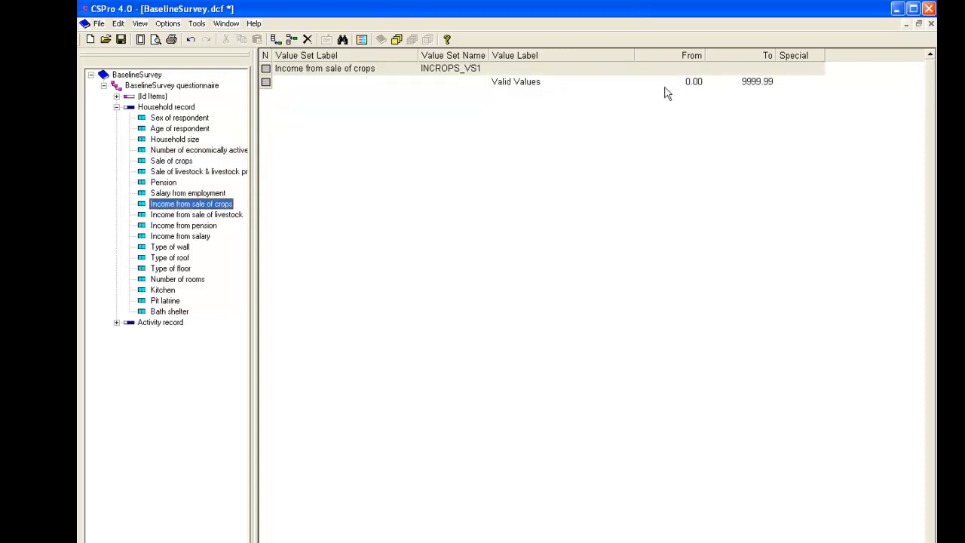
pyautogui.moveTo(698, 111)
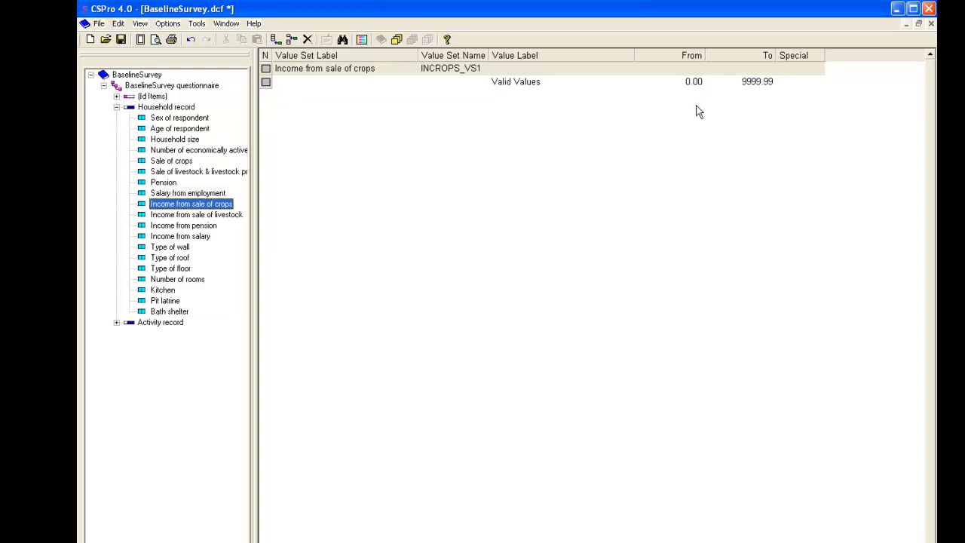
pyautogui.moveTo(781, 89)
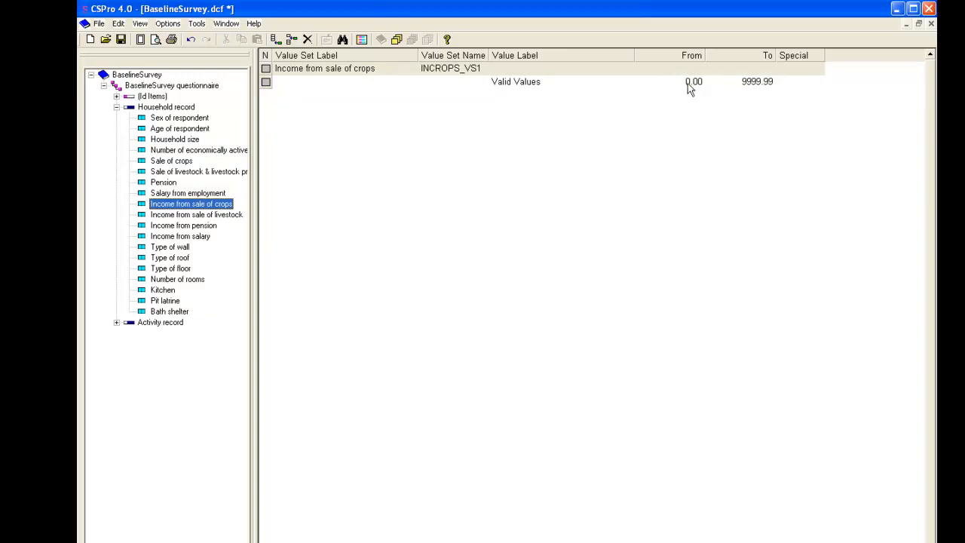
pyautogui.moveTo(602, 89)
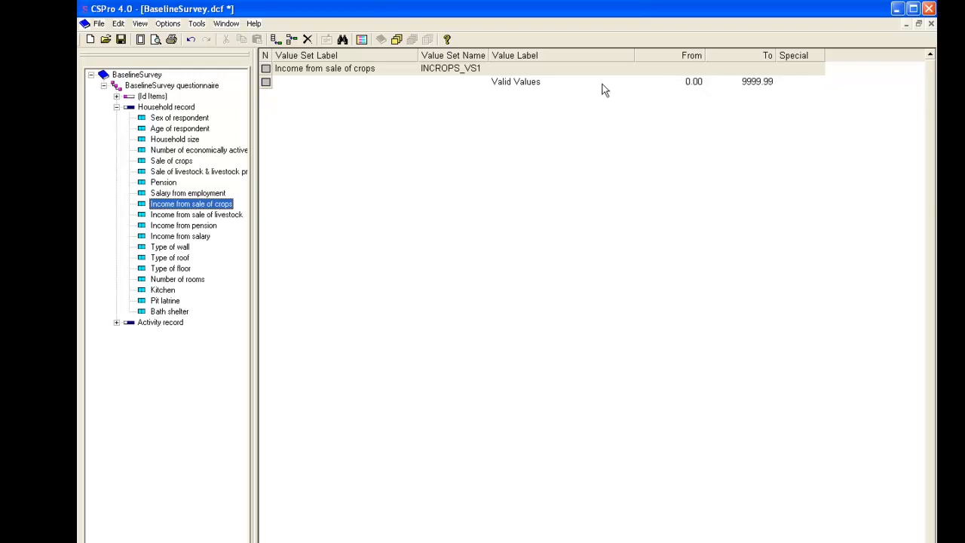
pyautogui.moveTo(567, 87)
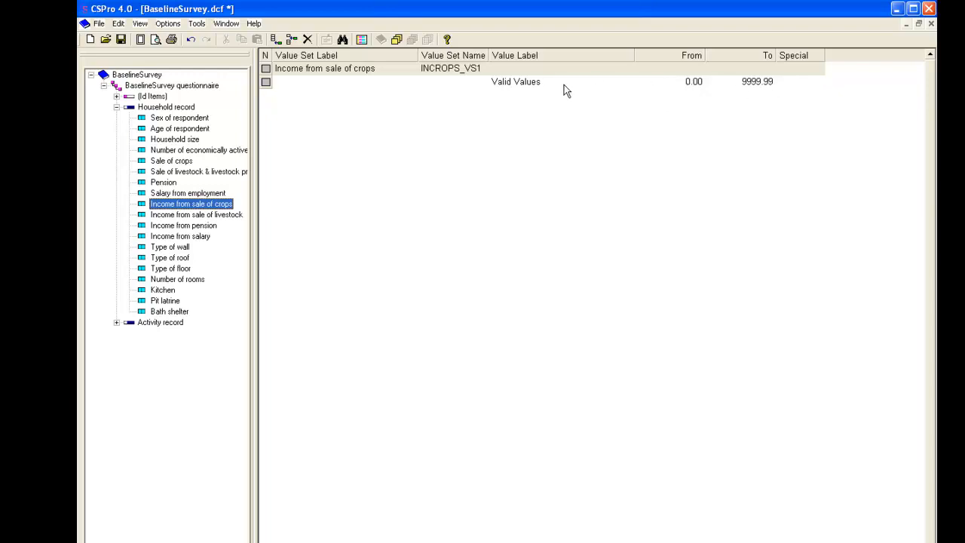
pyautogui.moveTo(524, 103)
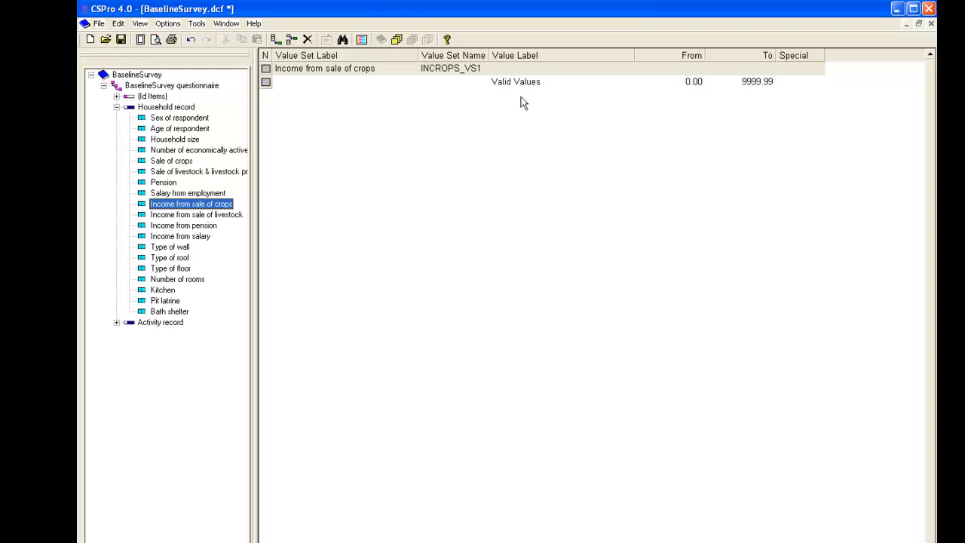
pyautogui.moveTo(518, 111)
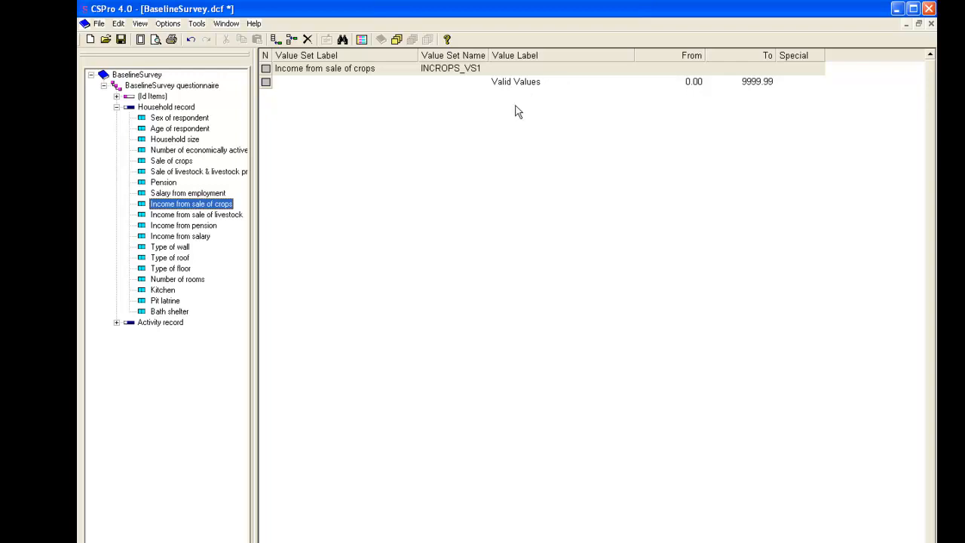
# - Add Missing -999.99 to sale of crops, then view livestock, pension and salary income sets
pyautogui.rightClick(516, 81)
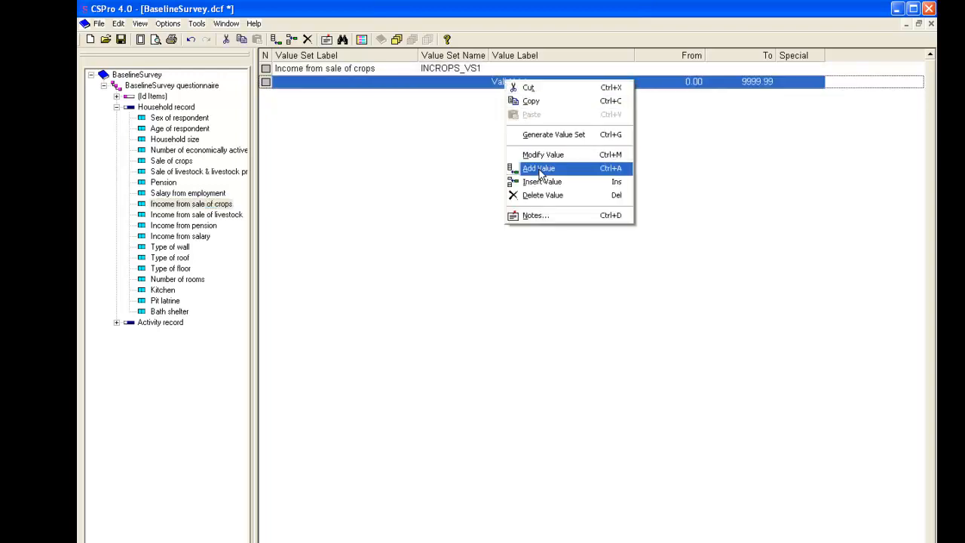
pyautogui.click(538, 168)
pyautogui.write('Missing')
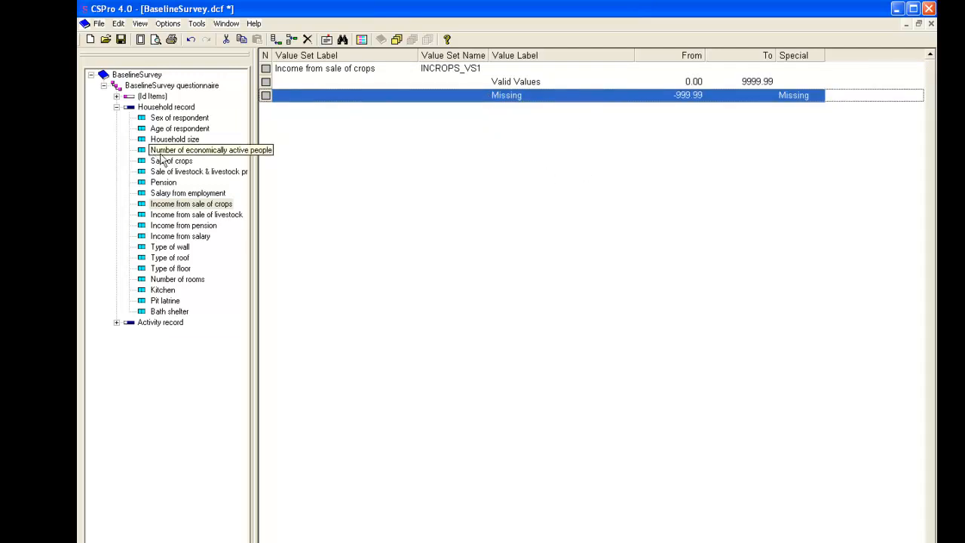
pyautogui.click(195, 214)
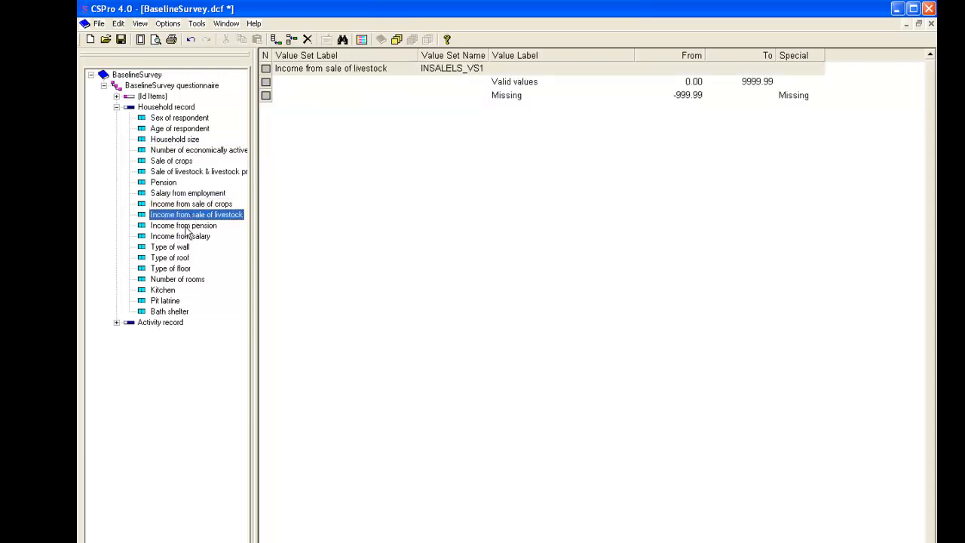
pyautogui.click(183, 225)
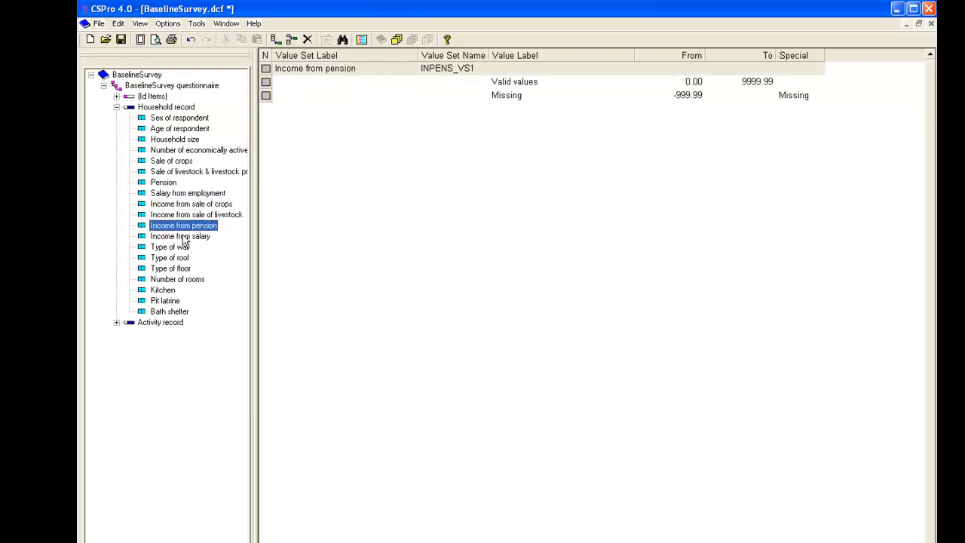
pyautogui.click(180, 236)
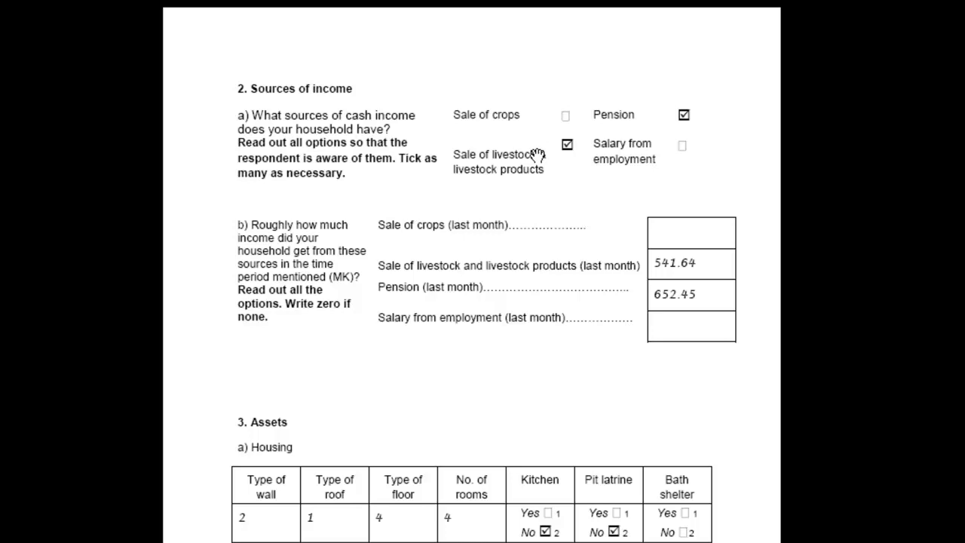
pyautogui.moveTo(538, 305)
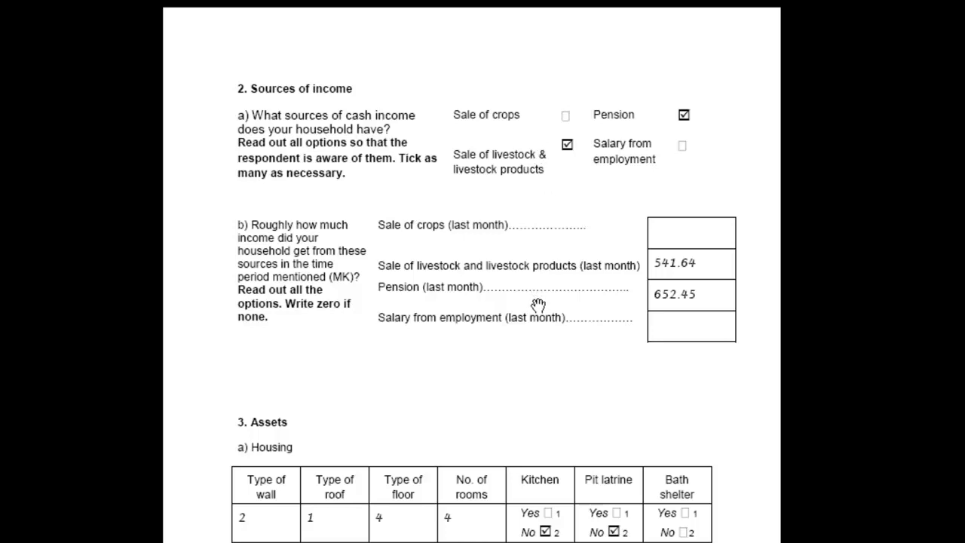
pyautogui.moveTo(544, 302)
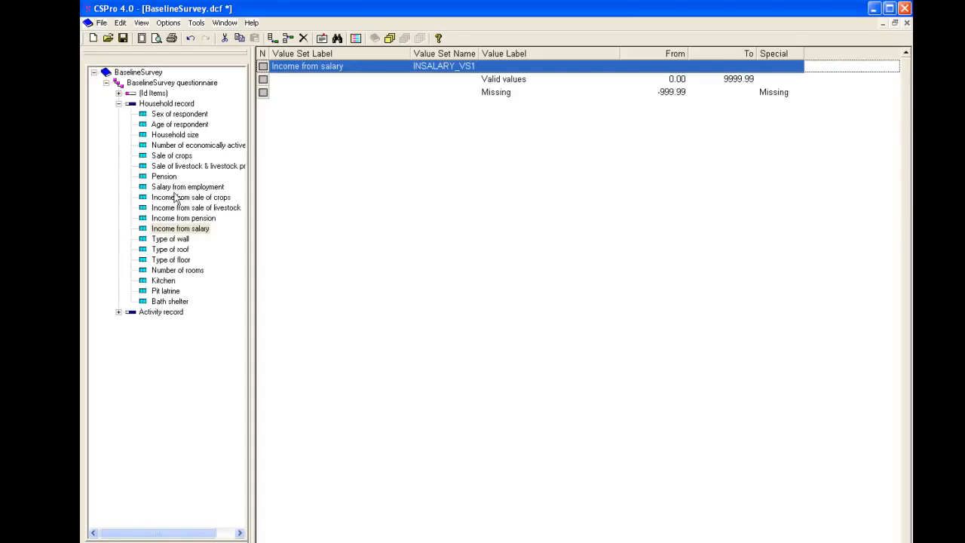
# - Add 'Not applicable' -888.88 below Missing in Income from sale of crops, flagged NotAppl
pyautogui.click(191, 197)
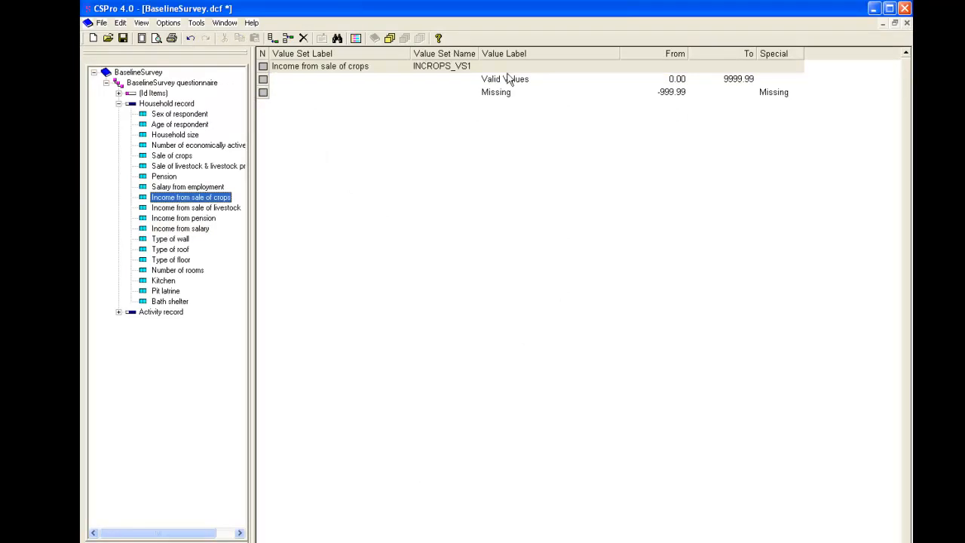
pyautogui.moveTo(495, 94)
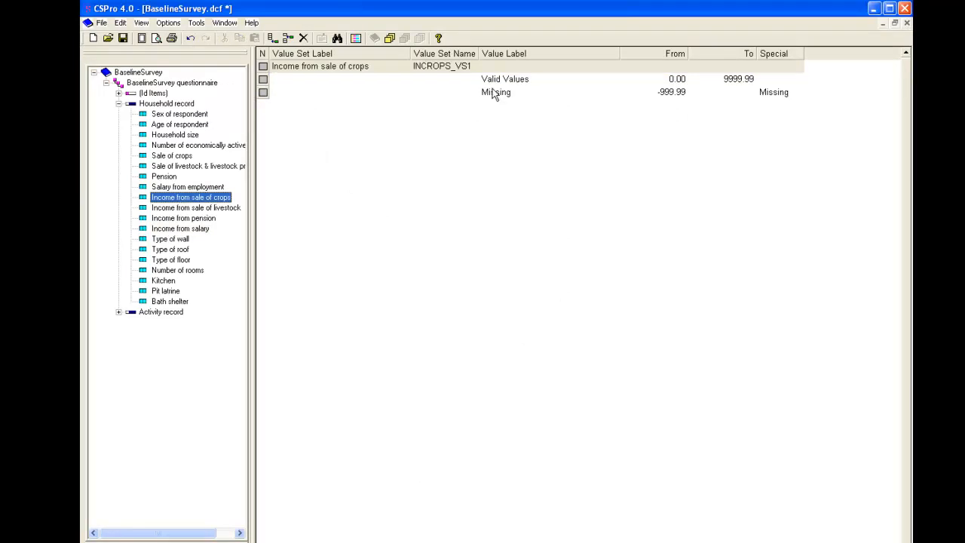
pyautogui.moveTo(492, 98)
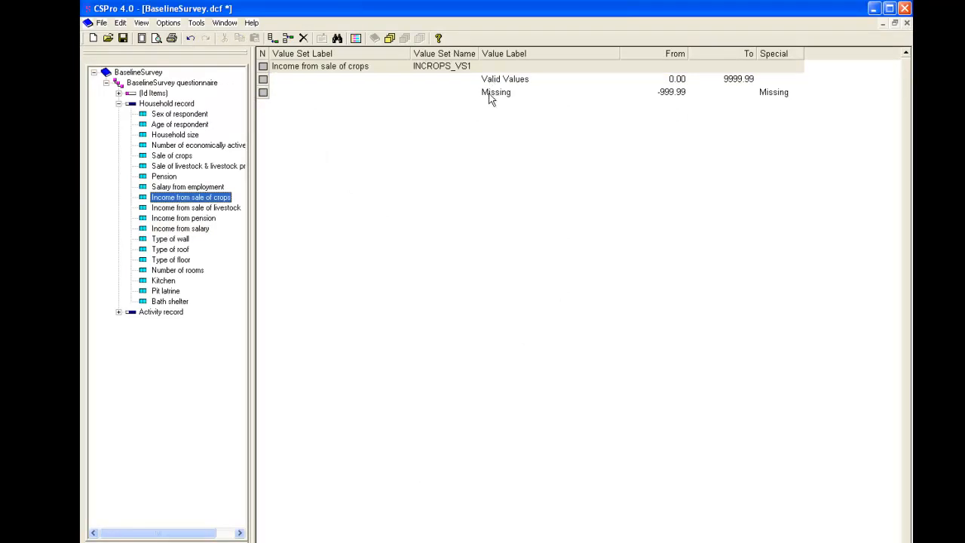
pyautogui.rightClick(495, 92)
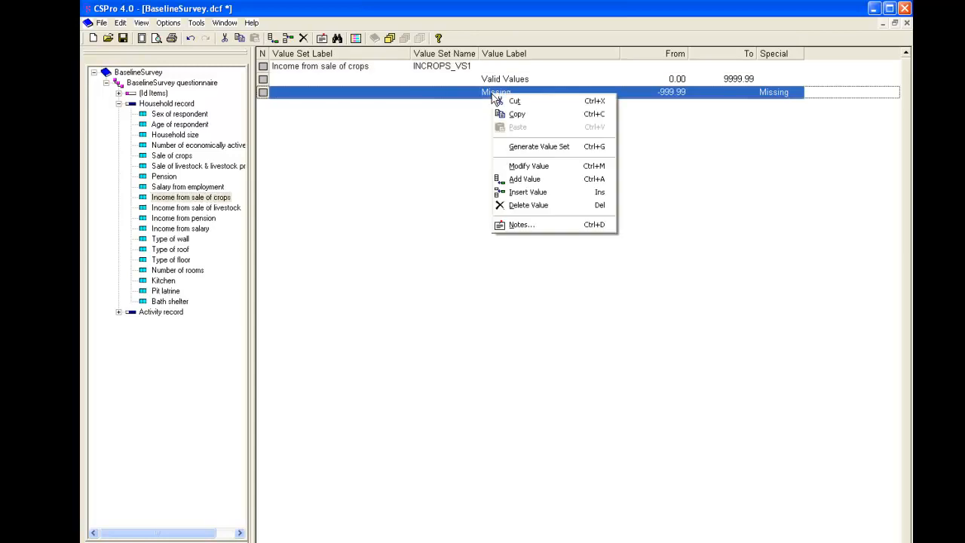
pyautogui.click(524, 179)
pyautogui.write('-888.88')
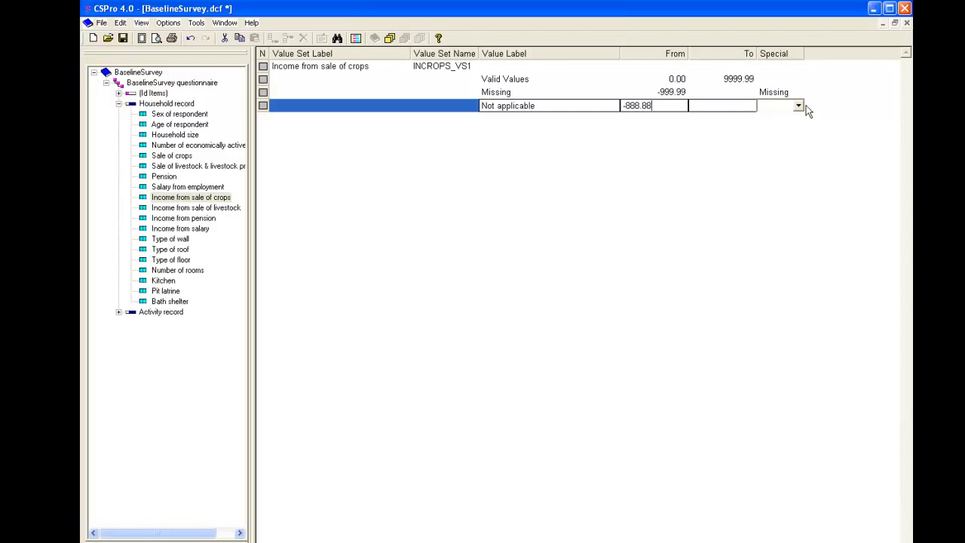
pyautogui.click(797, 106)
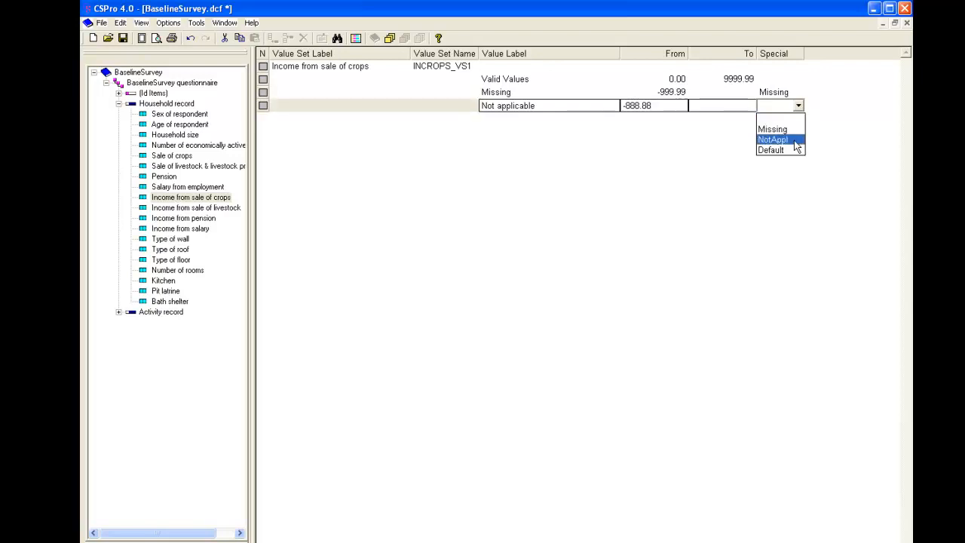
pyautogui.click(773, 139)
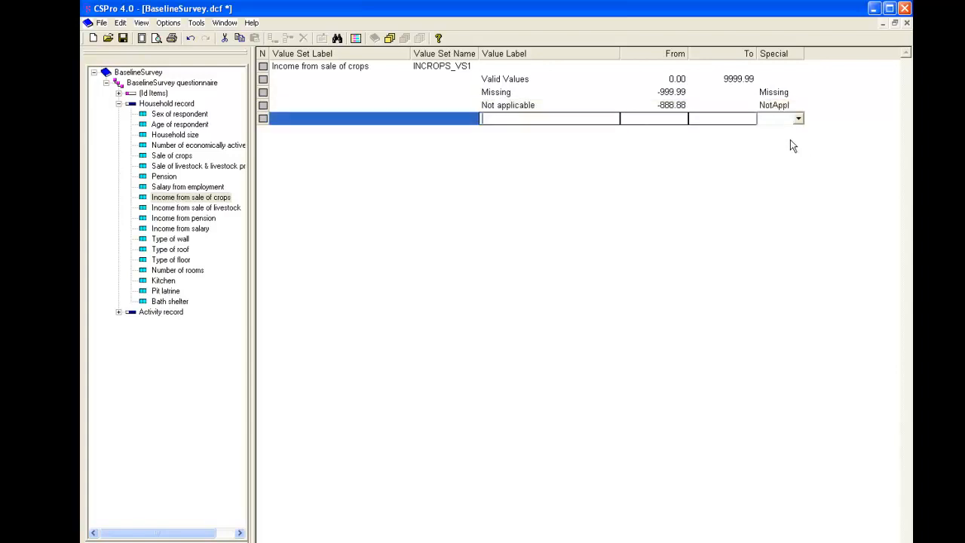
pyautogui.click(507, 104)
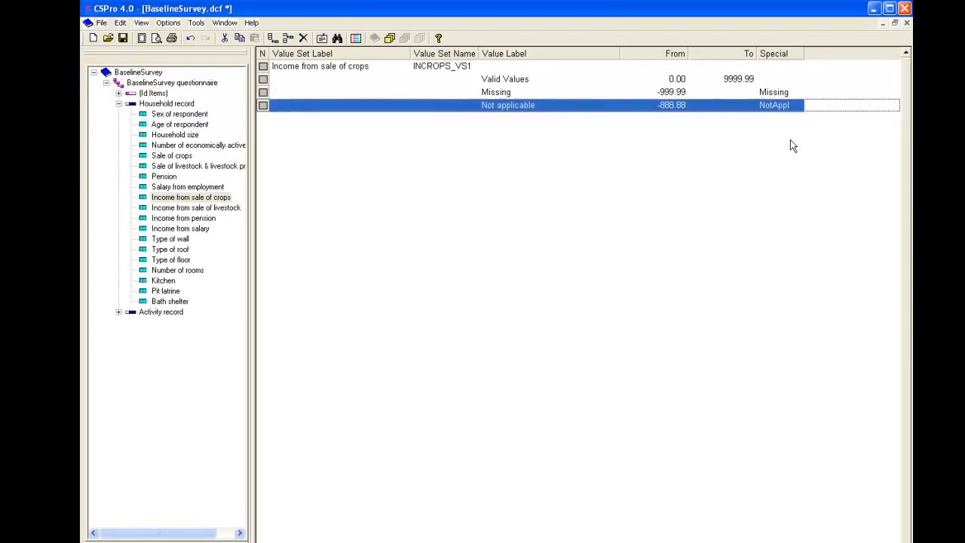